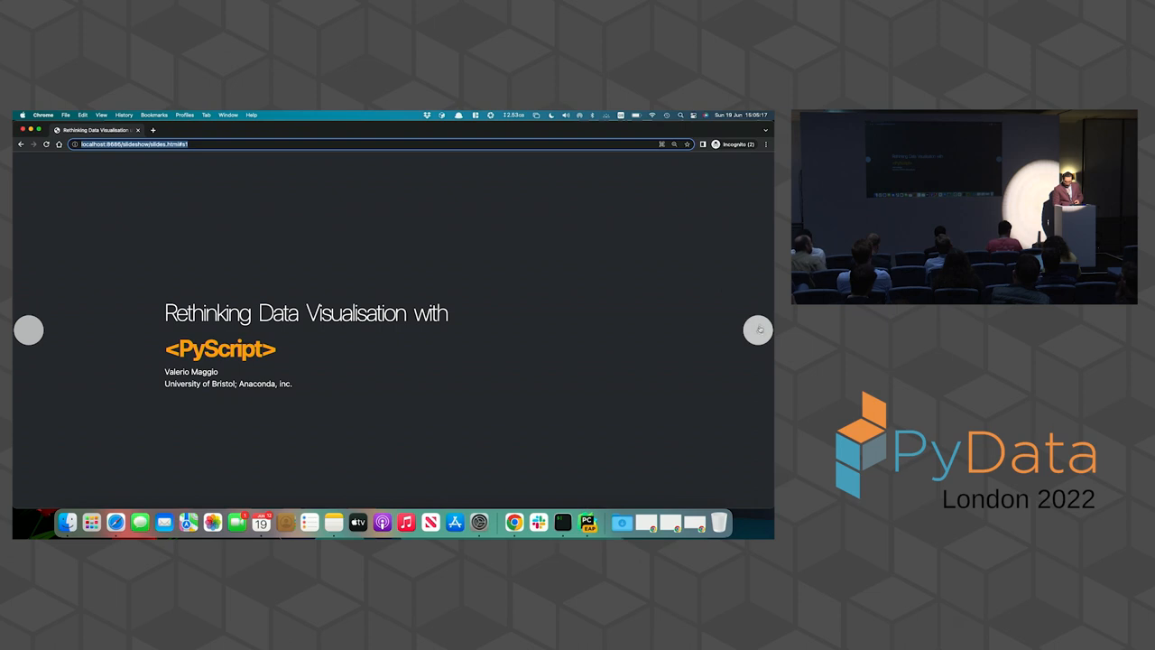
# Advance the PyScript slideshow from the title slide to the Disclaimer slide
pyautogui.click(758, 330)
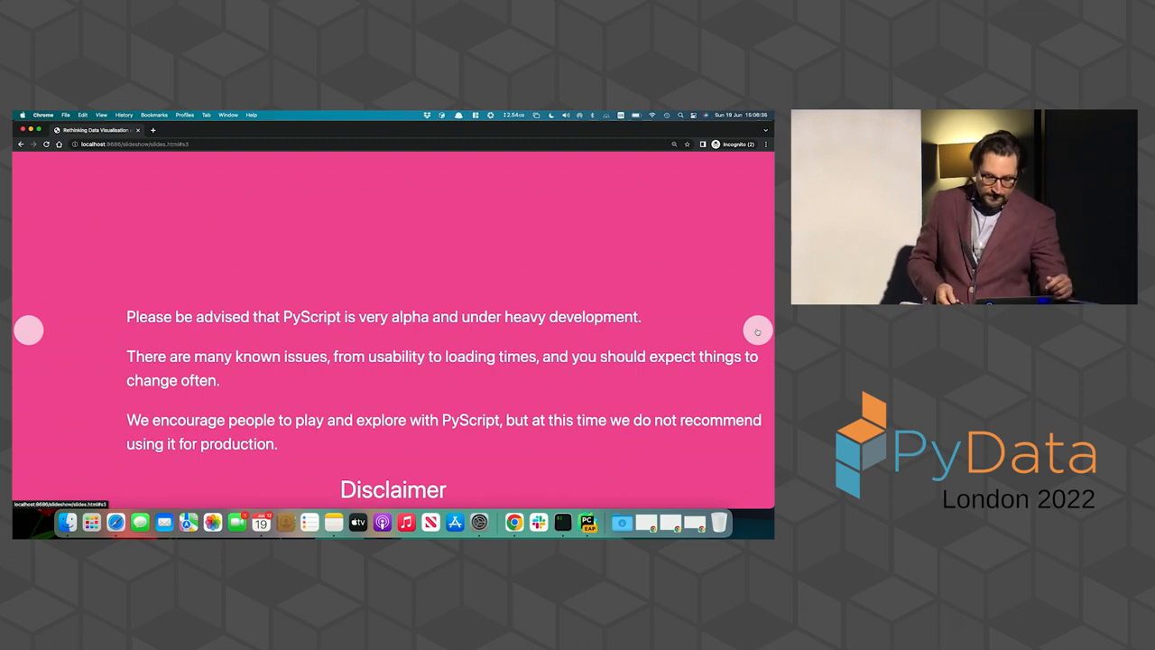
# Step through the Be Ready and Under Development slides to reach the PHP vibes meme
pyautogui.click(758, 331)
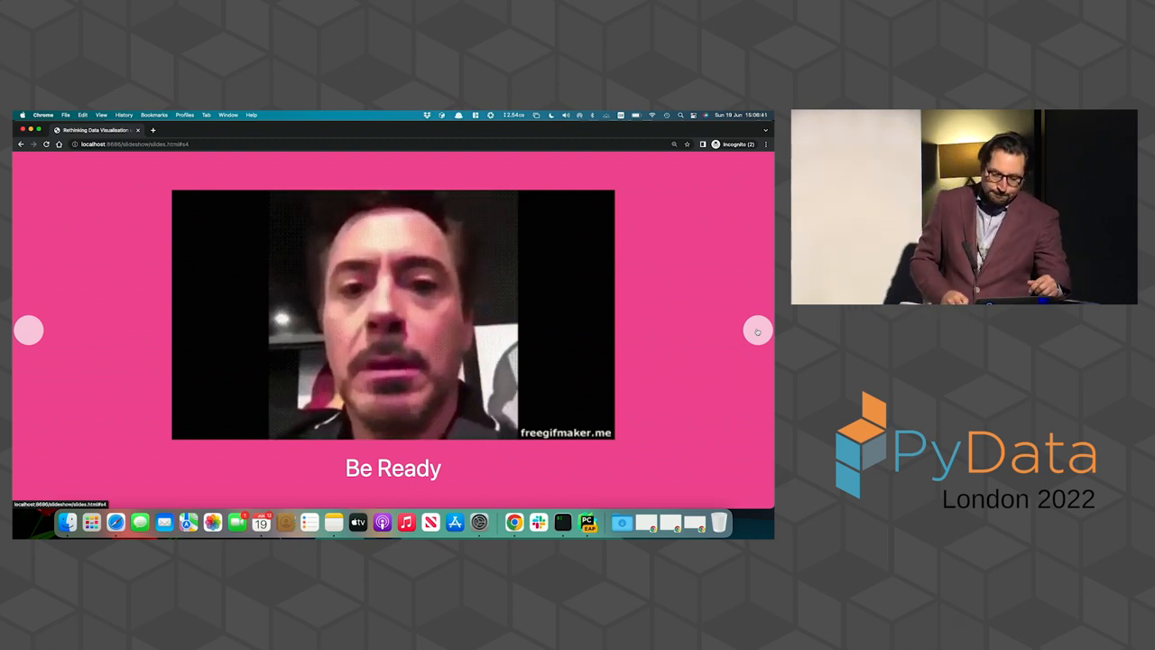
pyautogui.click(758, 331)
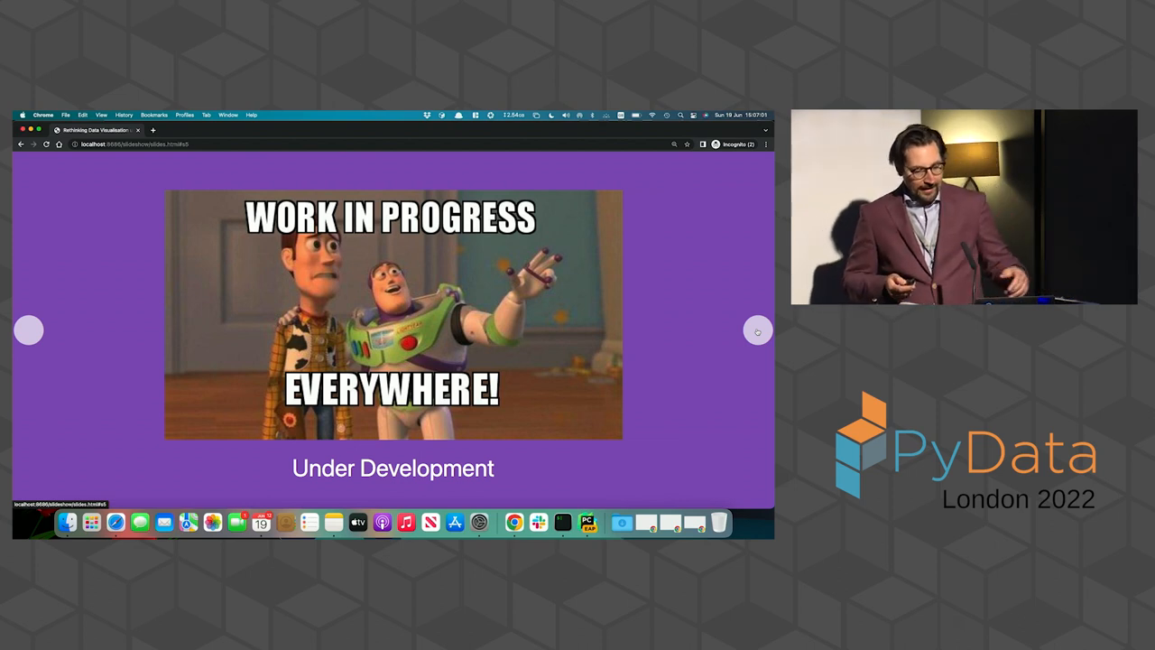
pyautogui.click(757, 331)
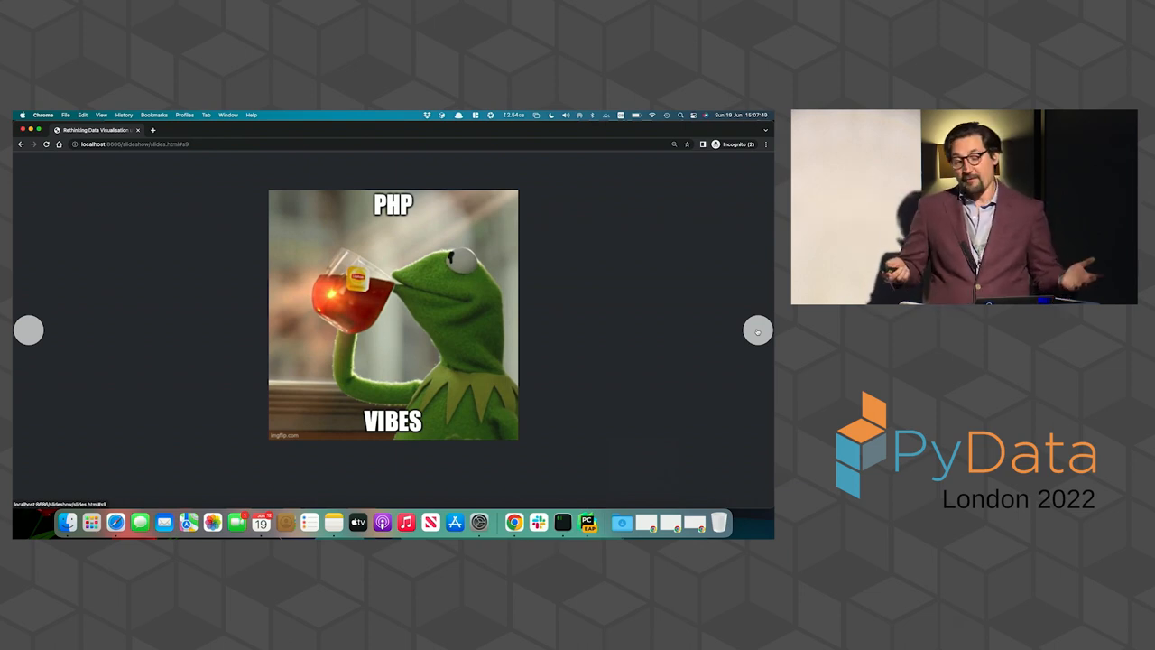
# Pass the 'Opinionated about PHP' slide to reach the PHP best practices meme
pyautogui.click(757, 330)
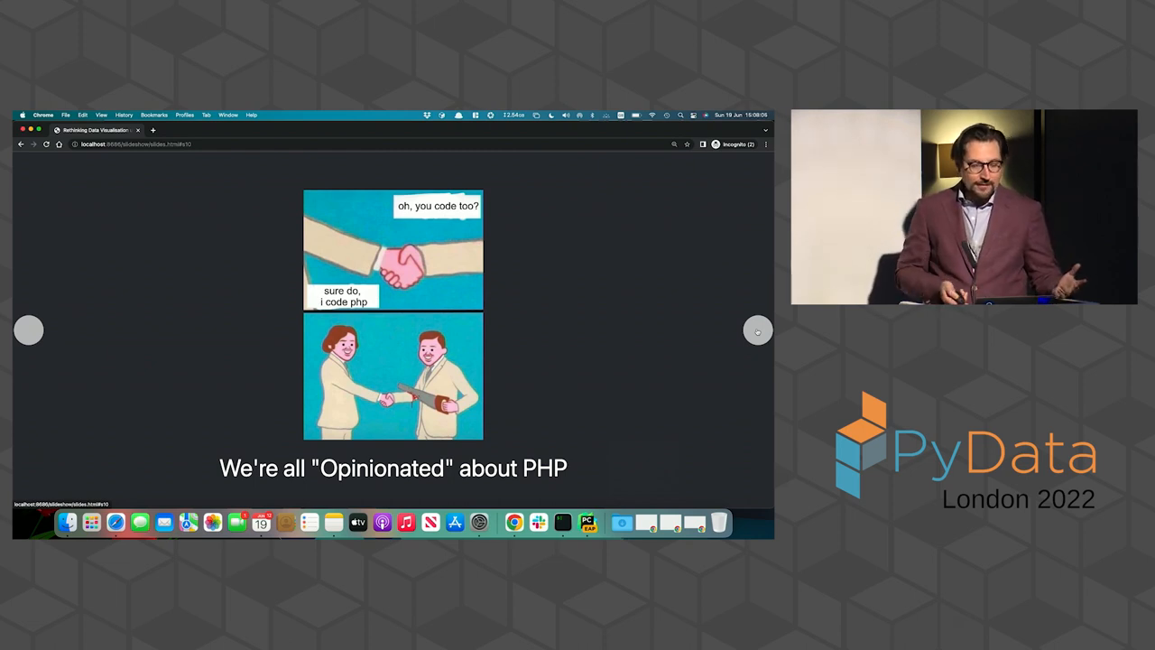
pyautogui.click(757, 329)
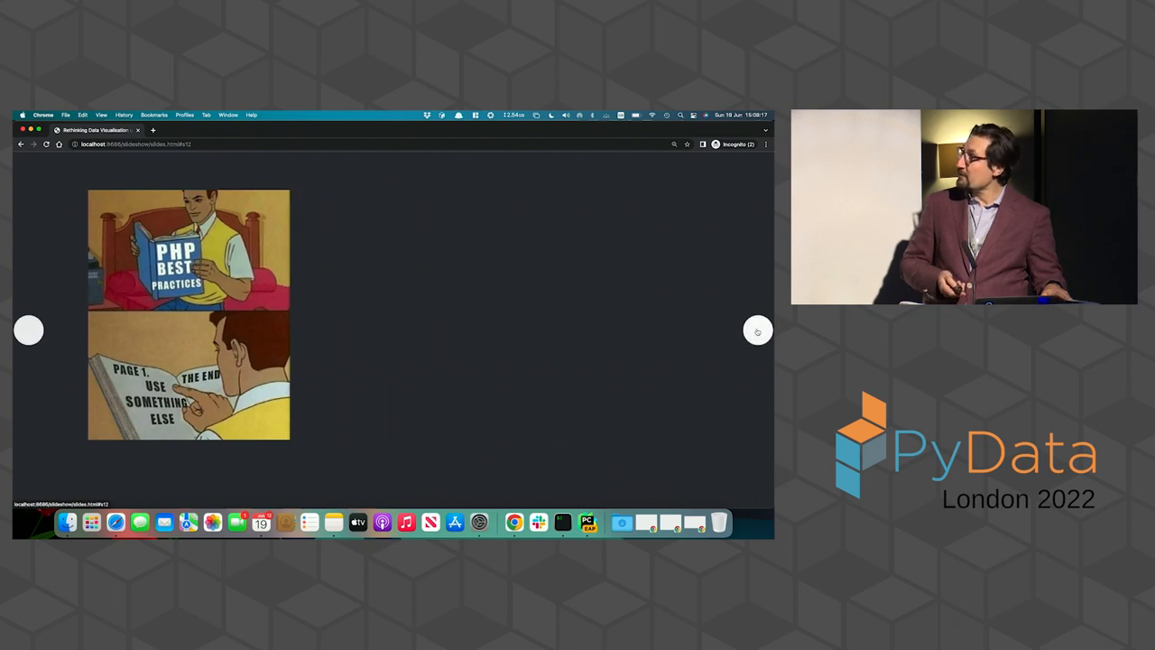
# Advance past the PHP best practices meme toward slide 13, 'PyScript is Not…'
pyautogui.click(758, 331)
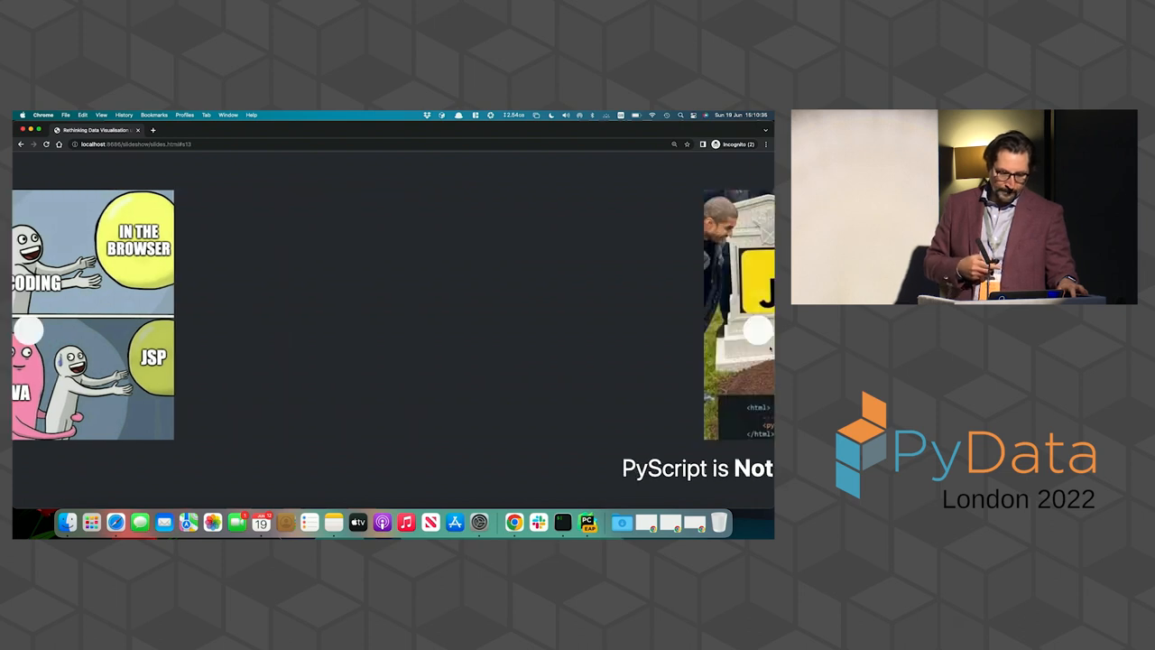
# Advance past the '<py> ♥ JS' slide to the 'What is PyScript' slide
pyautogui.click(758, 330)
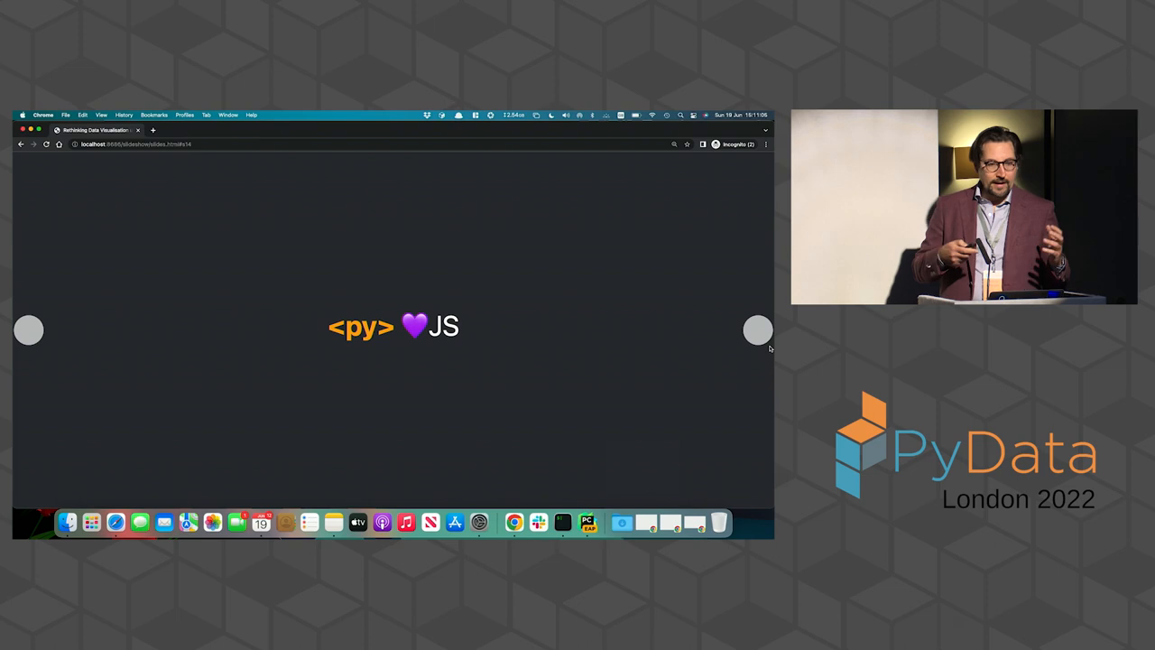
pyautogui.click(758, 330)
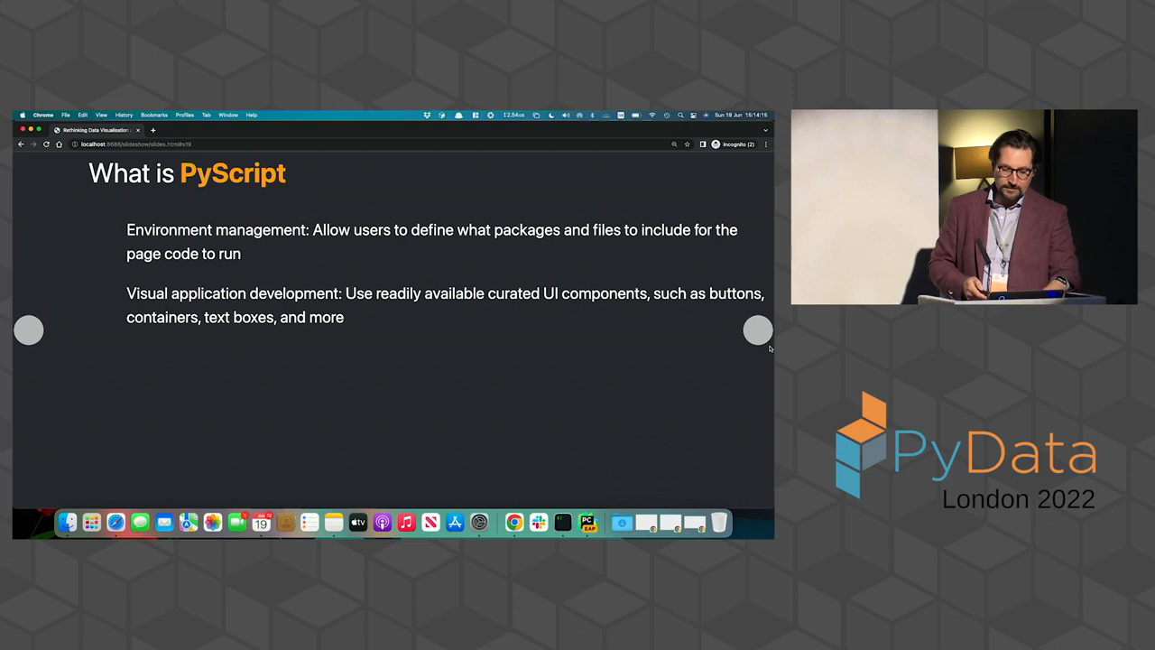
# Pass the Editor and IDE Integrations slide to the pink Ubiquitous Virtual Machine slide
pyautogui.click(758, 329)
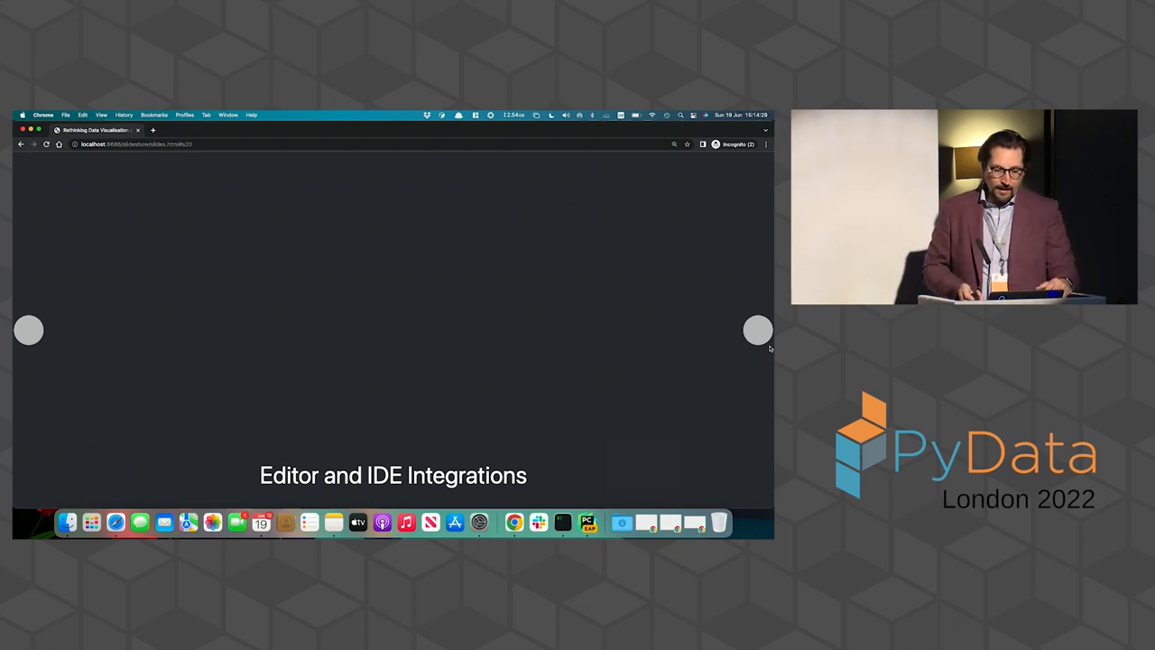
pyautogui.click(758, 331)
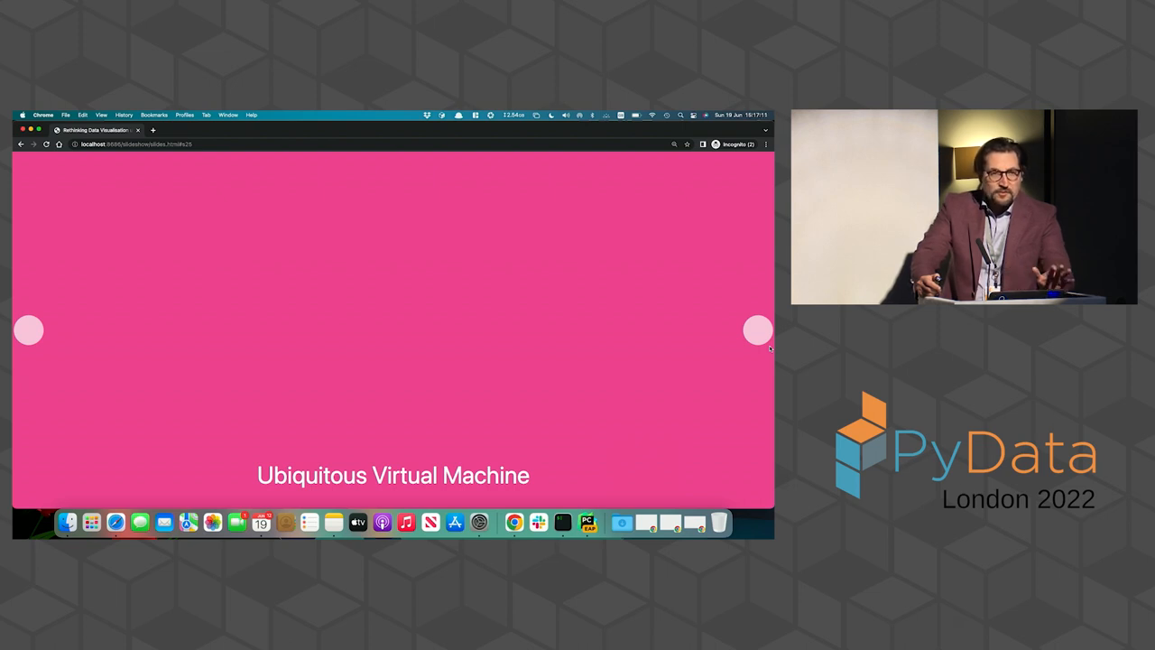
# Advance to the pink 'You can add a REPL to slides!' slide
pyautogui.click(759, 331)
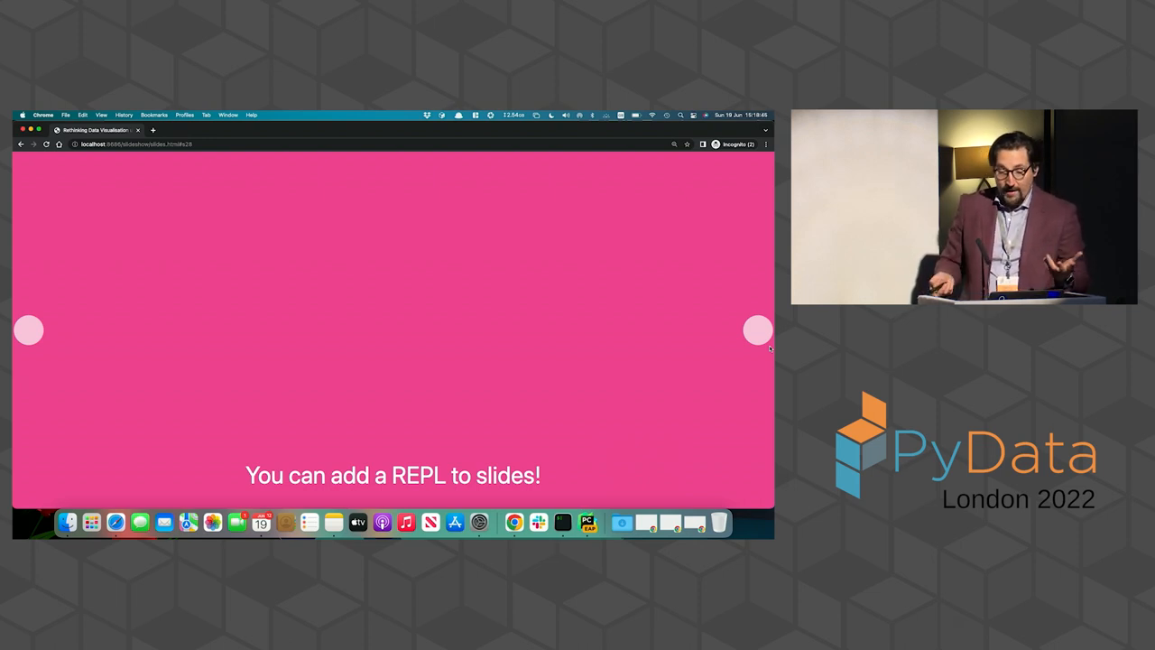
# Advance to the 'import this' REPL slide and type 'impiort thi' into its cell
pyautogui.click(758, 331)
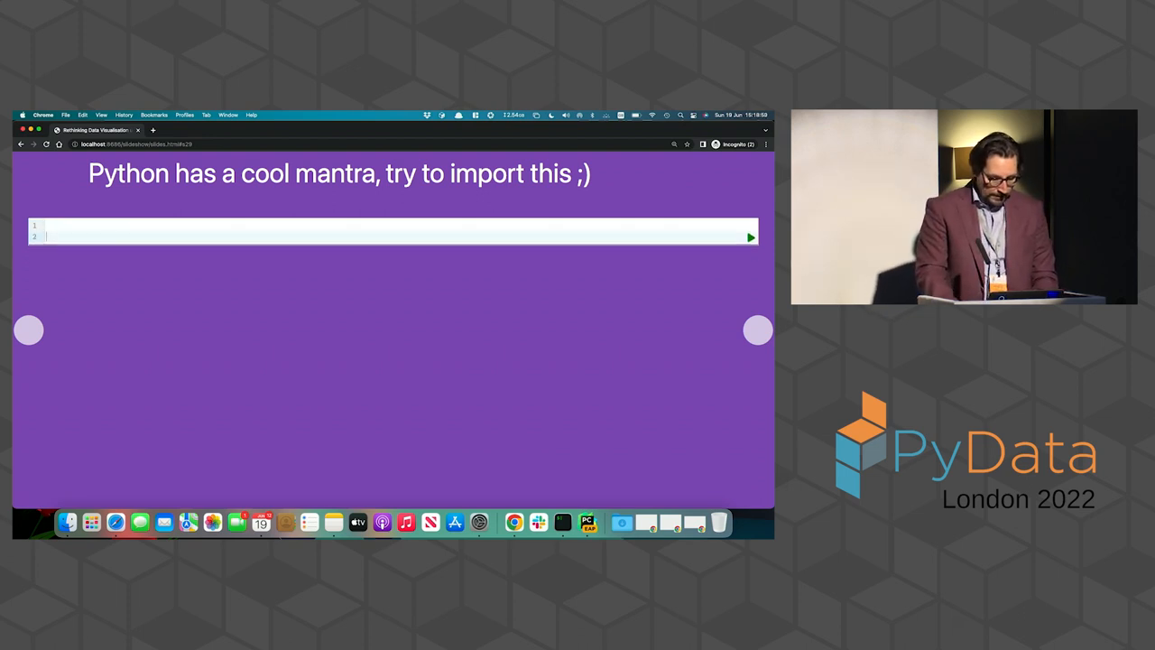
pyautogui.write('impiort thi')
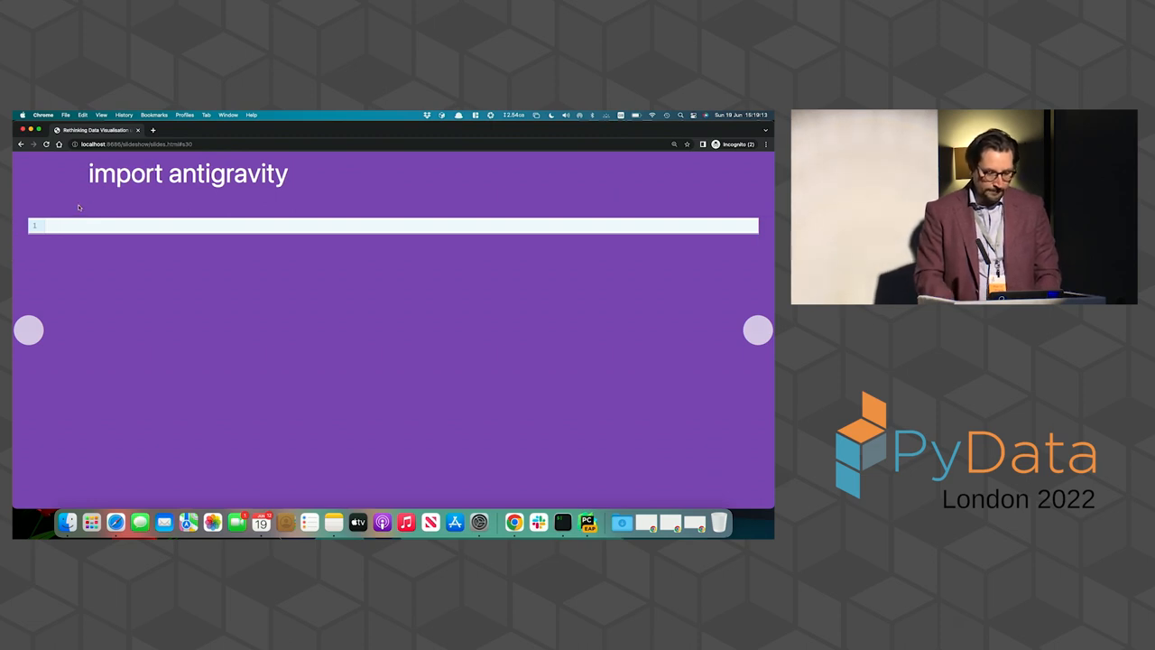
# Run 'import antigravity' in the REPL for the xkcd comic, then enter antigravity.fly()
pyautogui.write('import')
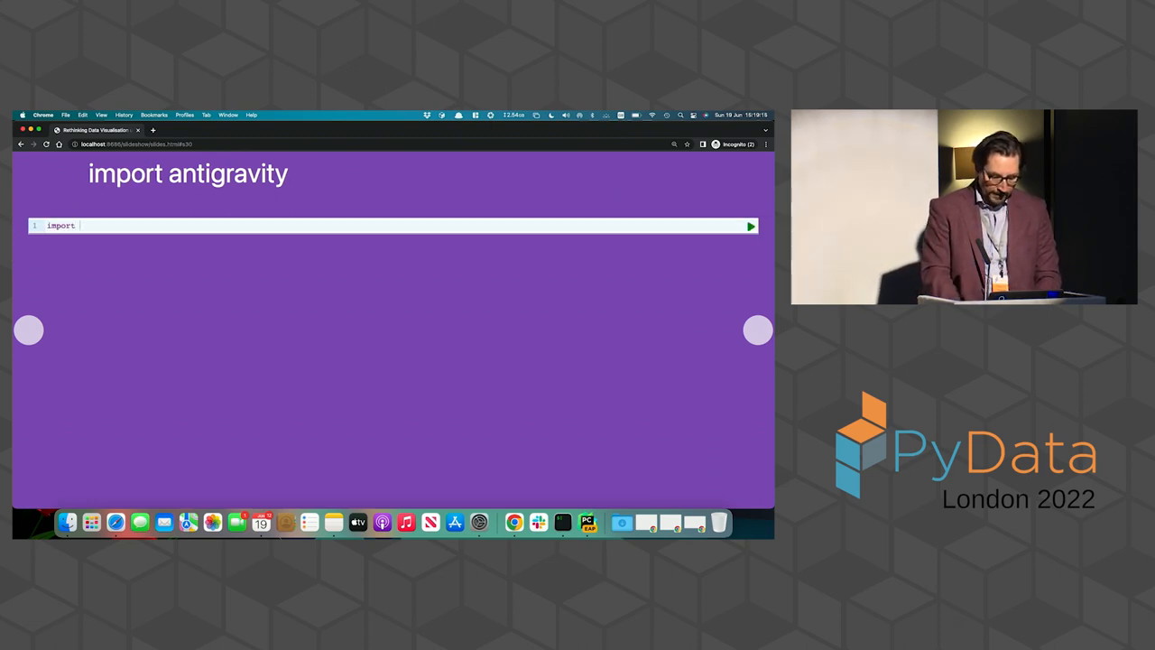
pyautogui.write('antig')
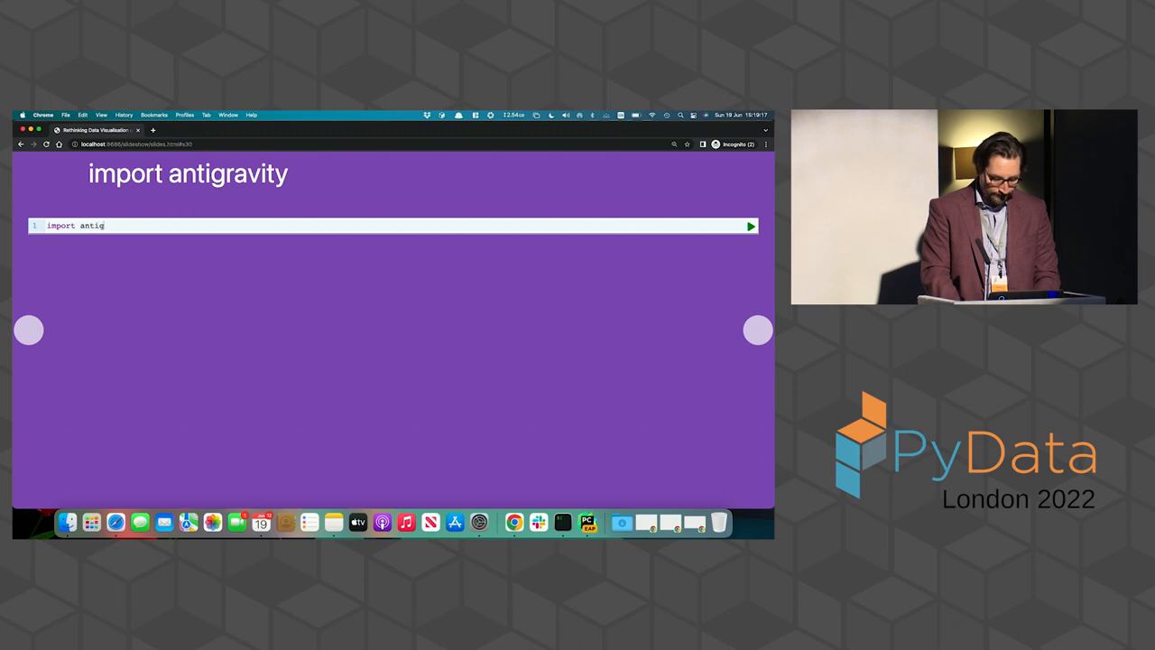
pyautogui.write('ravitys')
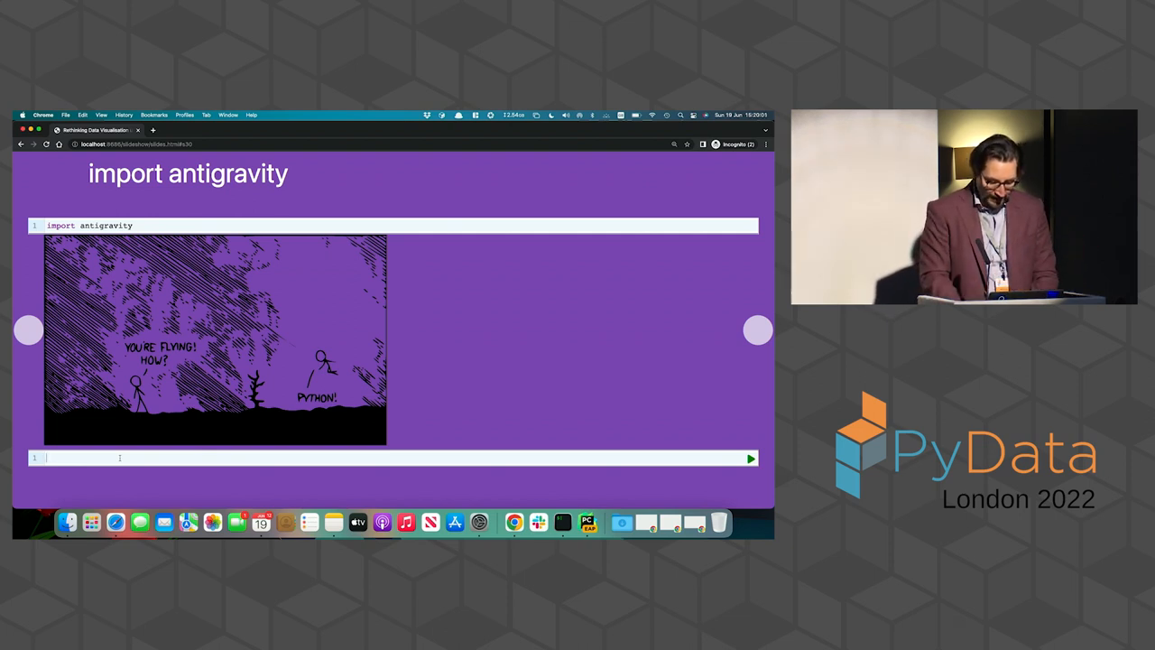
pyautogui.write('antgravity.fly(')
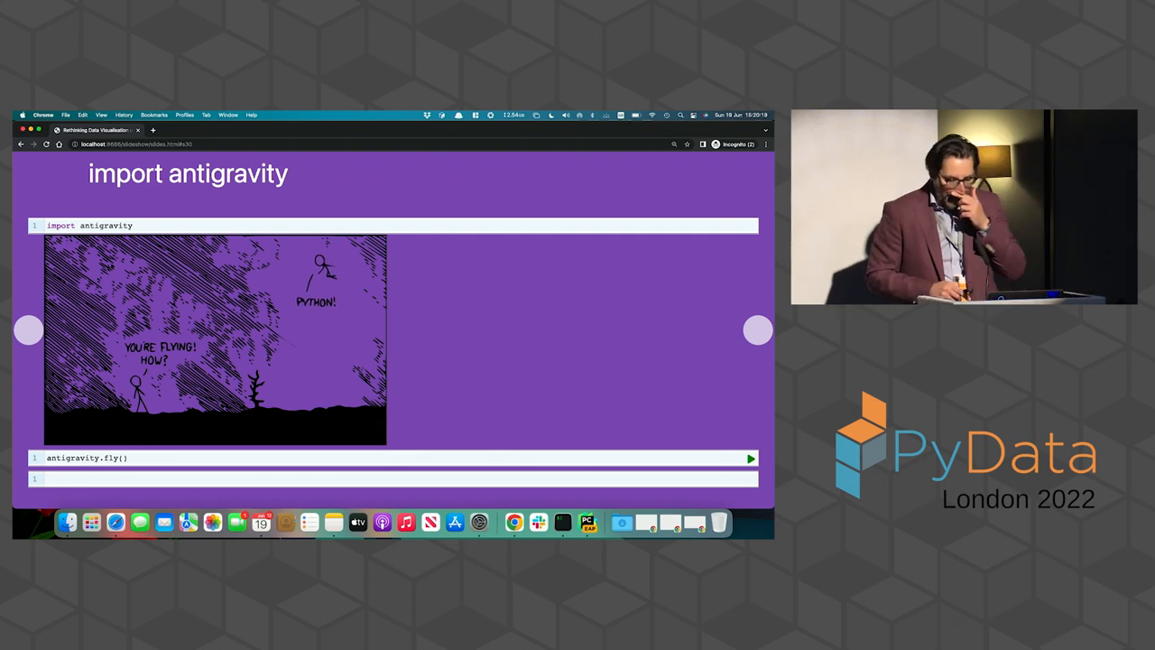
# Advance to the tripcolor triangulation code slide, then open the PyScript Hello world date example
pyautogui.click(756, 330)
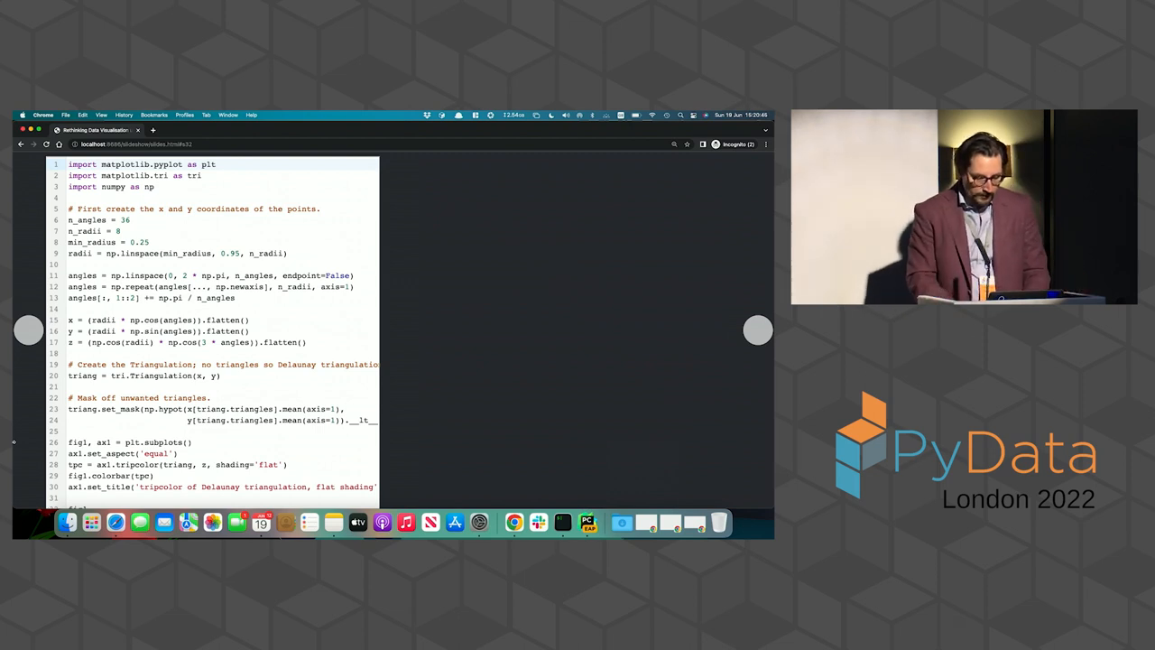
pyautogui.click(190, 442)
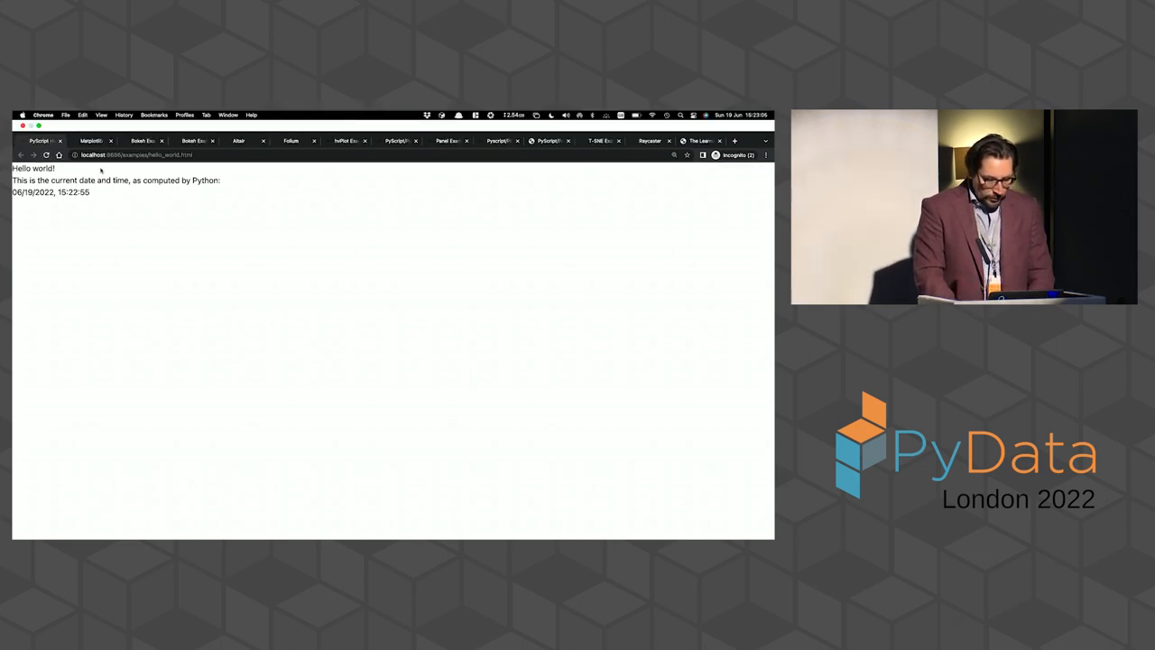
pyautogui.moveTo(93, 141)
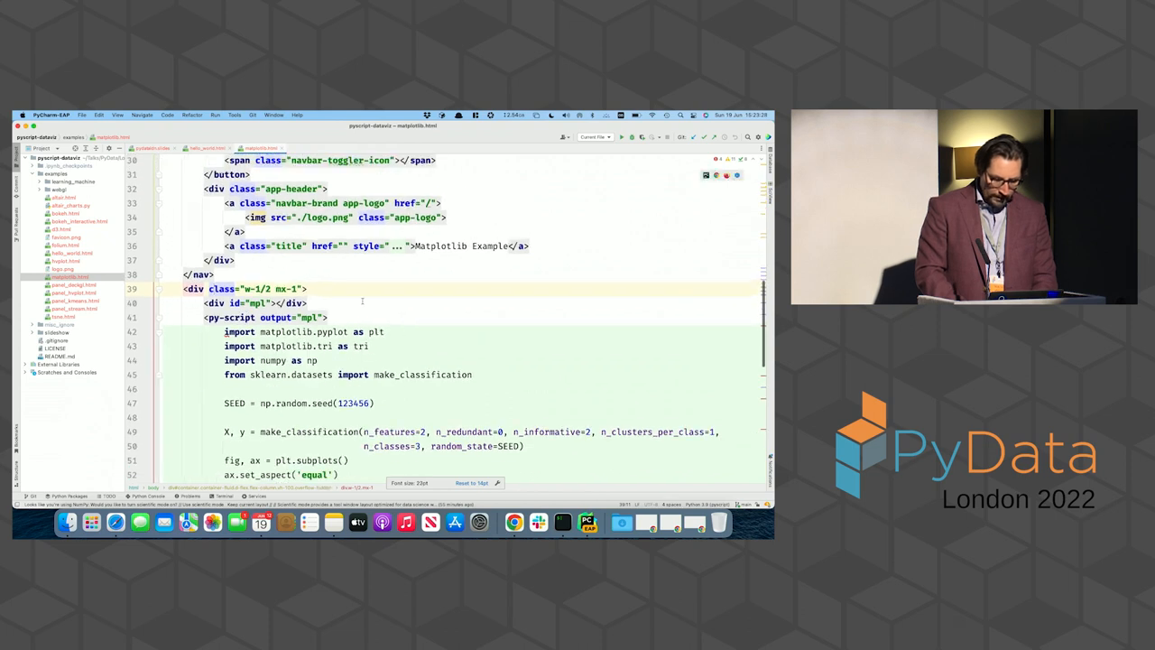
# Scroll through matplotlib.html's py-script block to the code drawing the 'Matplotlib chart' scatter plot
pyautogui.scroll(3)
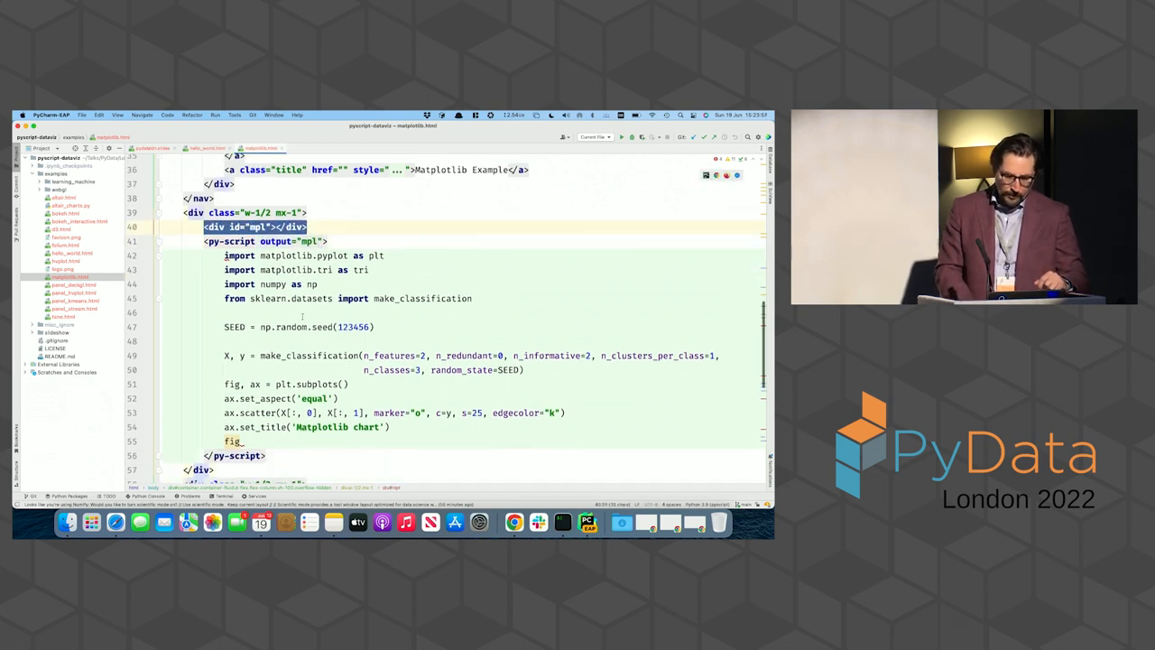
pyautogui.scroll(-3)
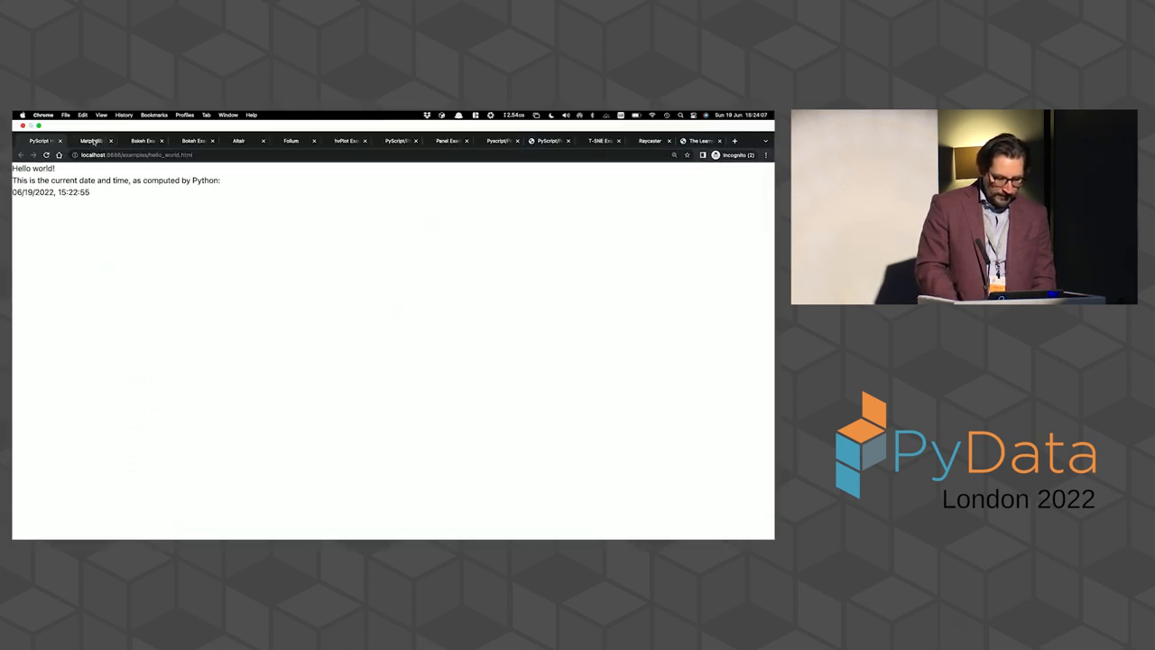
# Open the Matplotlib example page and scroll to the 'Matplotlib chart w/ Canvas Backend' heading
pyautogui.click(90, 140)
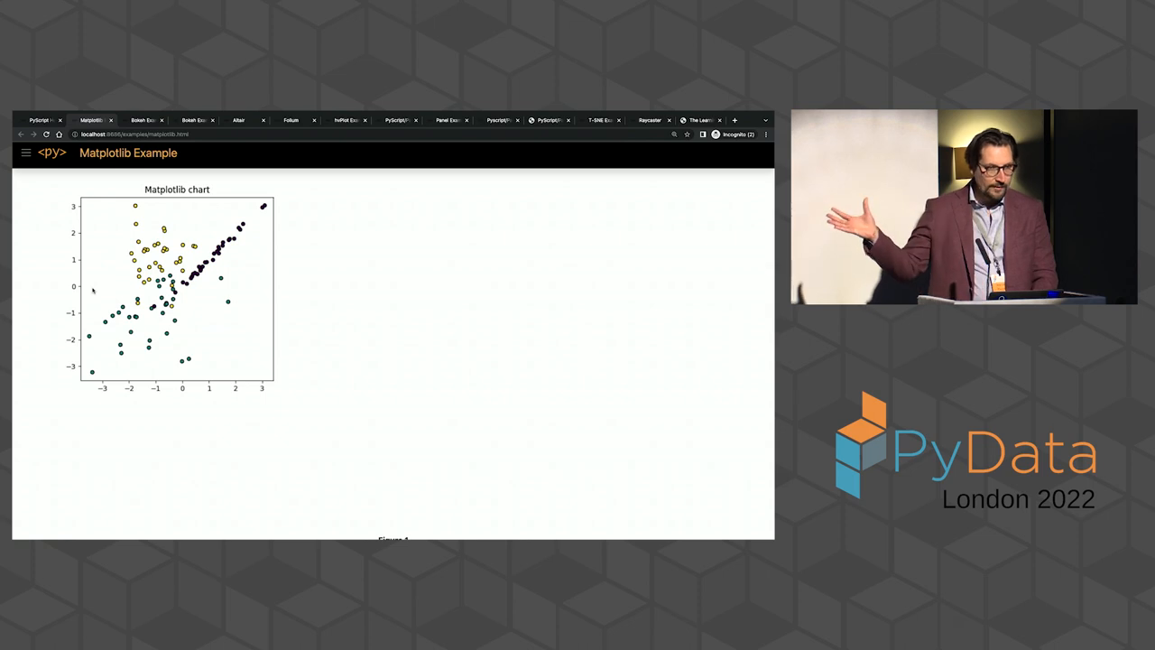
pyautogui.scroll(-3)
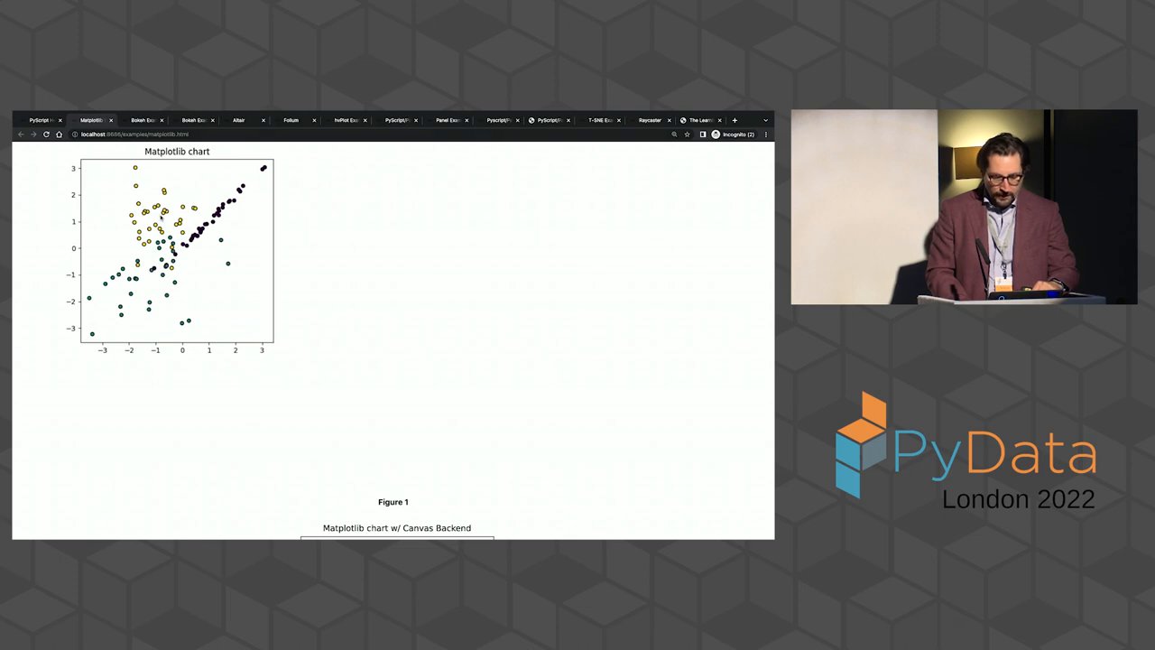
# Scroll until the canvas-backend chart and its PDF/PNG/SVG buttons are fully visible
pyautogui.scroll(-3)
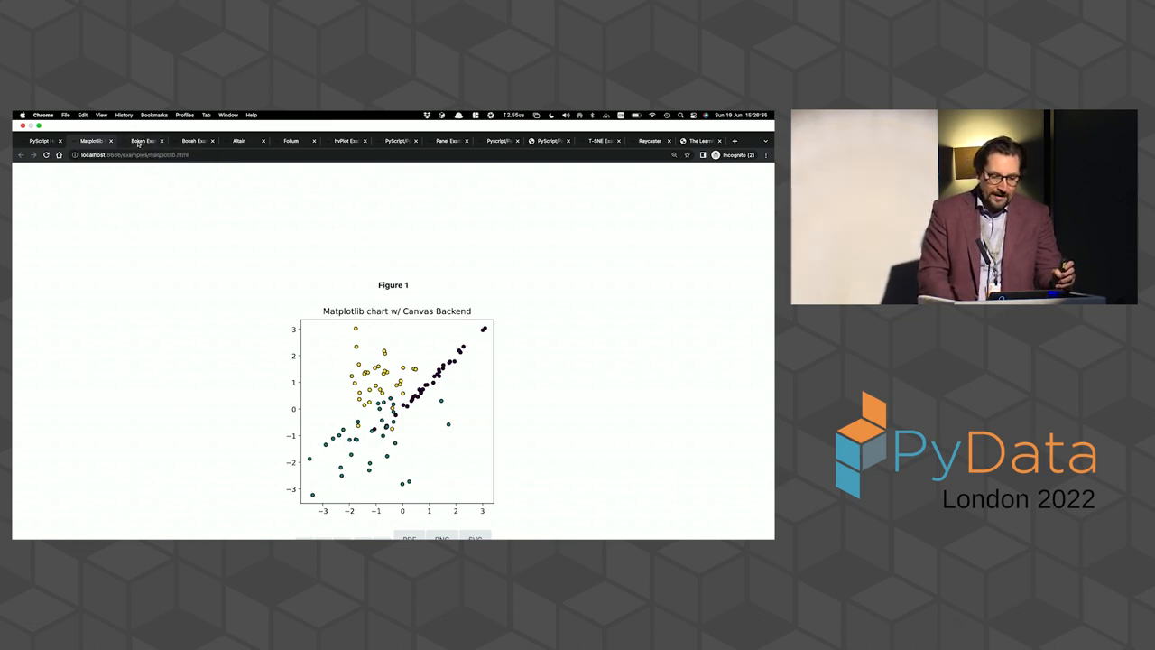
pyautogui.moveTo(139, 141)
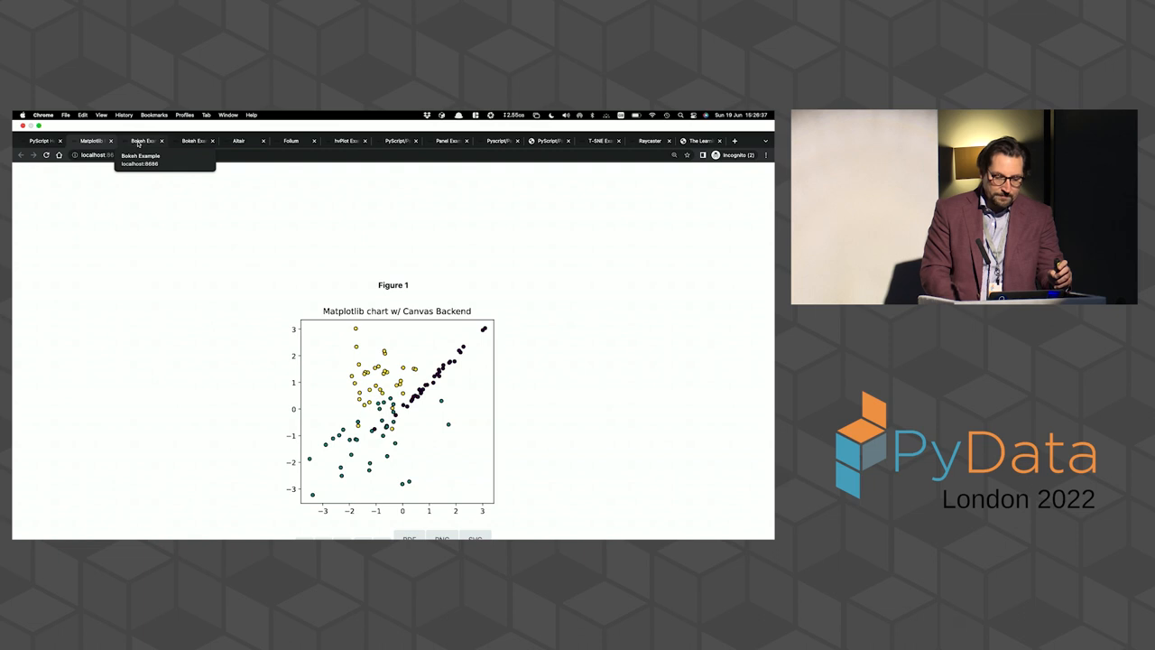
# Show matplotlib.html in PyCharm at the matplotlib.use html5_canvas_backend line
pyautogui.click(144, 141)
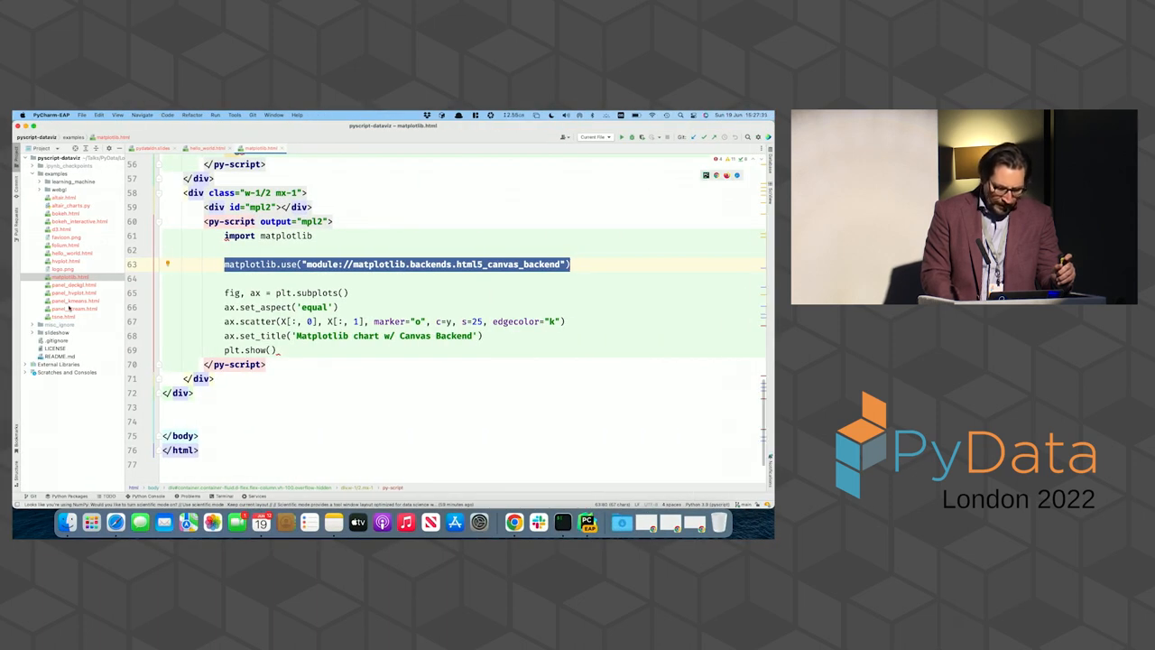
# Open bokeh.html and show its py-env block listing bokeh and numpy
pyautogui.click(66, 214)
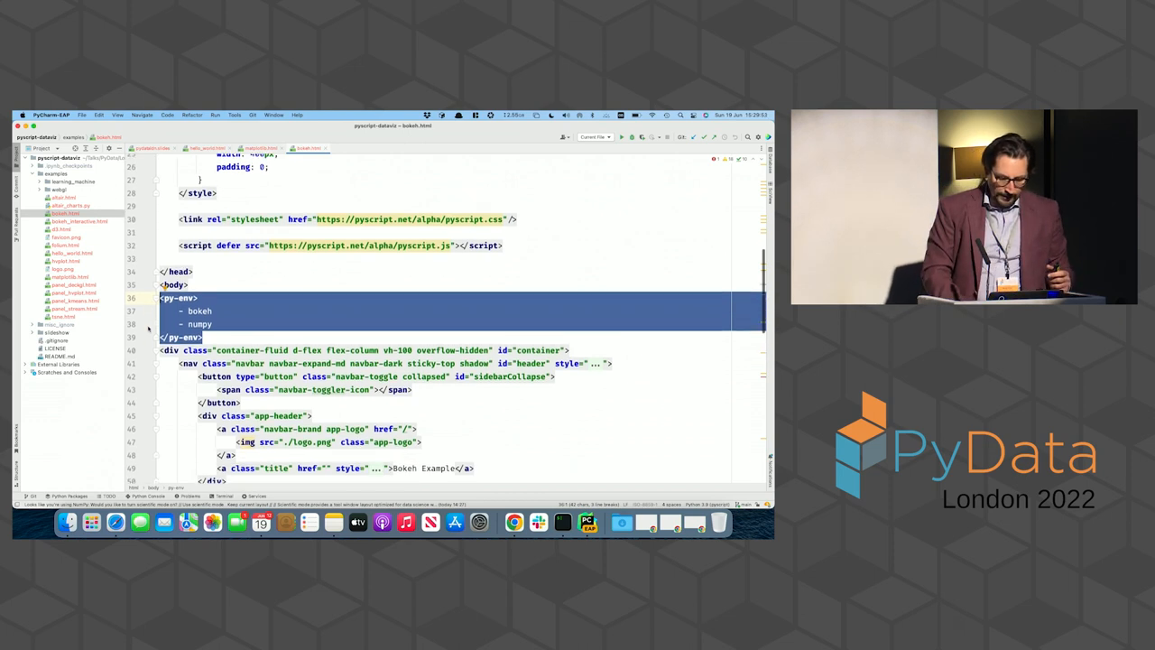
pyautogui.scroll(-3)
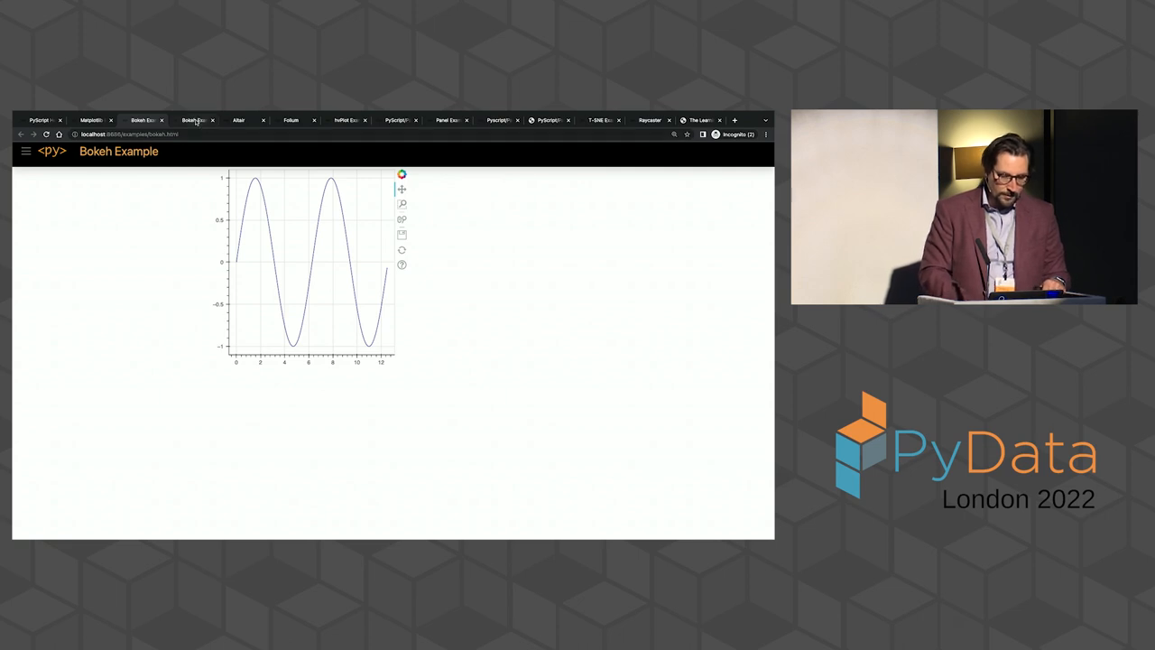
# Show the Bokeh Interactive Example page with its X-Axis, Y-Axis, Color and Size choices
pyautogui.click(197, 119)
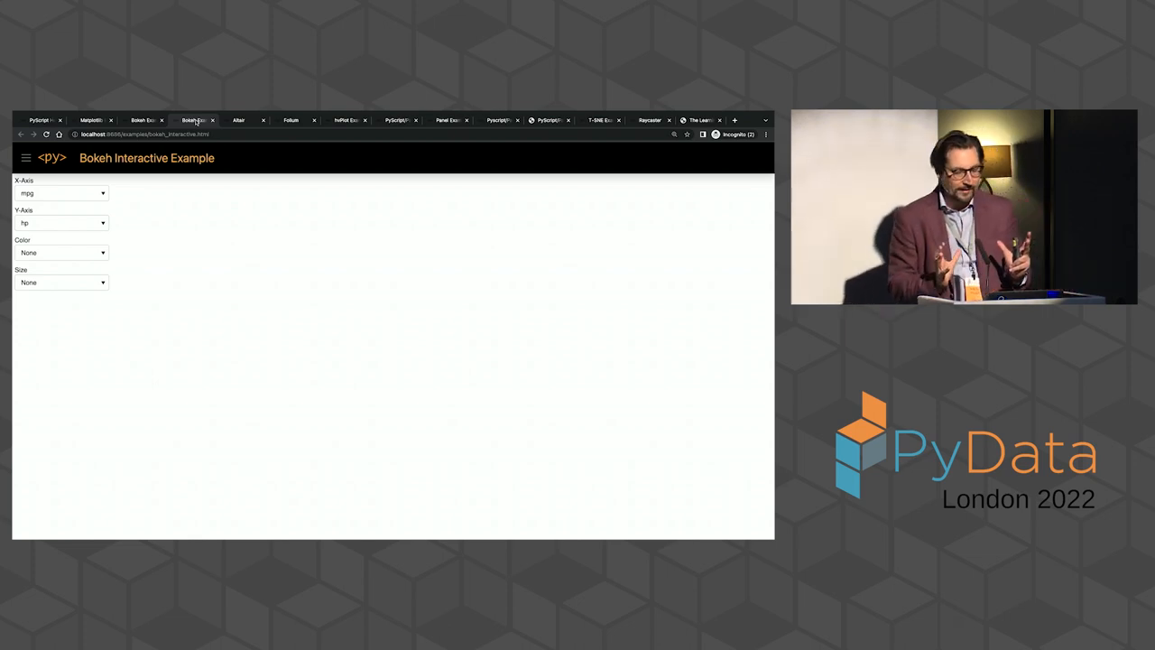
pyautogui.moveTo(165, 222)
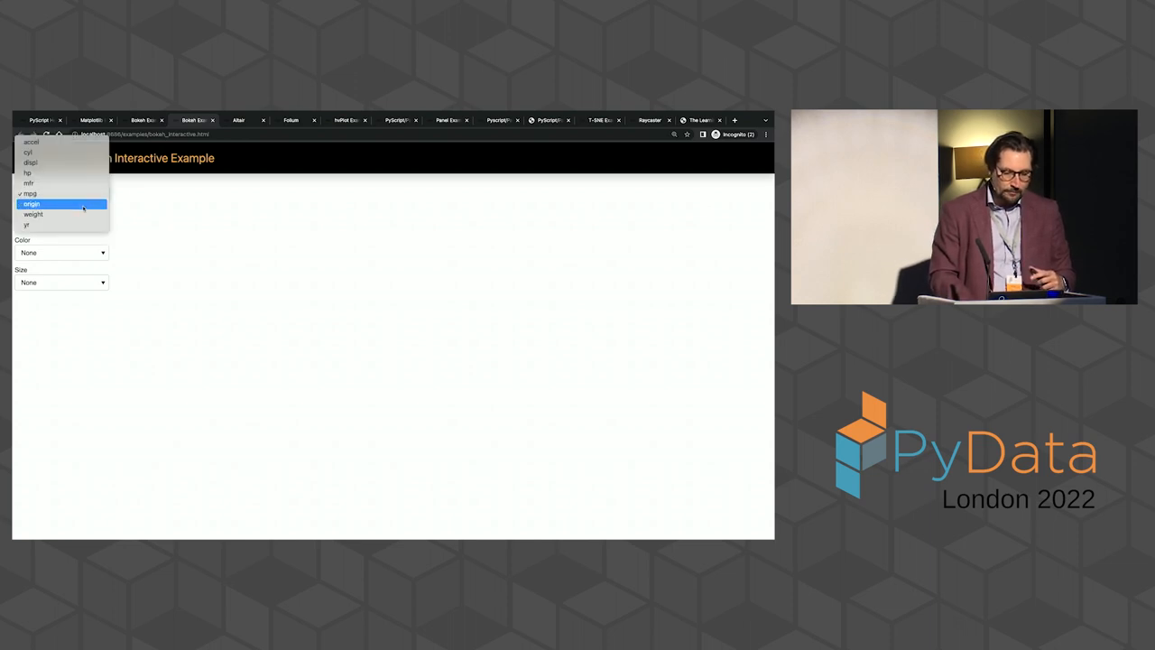
# Set the X-Axis dropdown to origin, producing the Origin vs Hp scatter
pyautogui.click(32, 203)
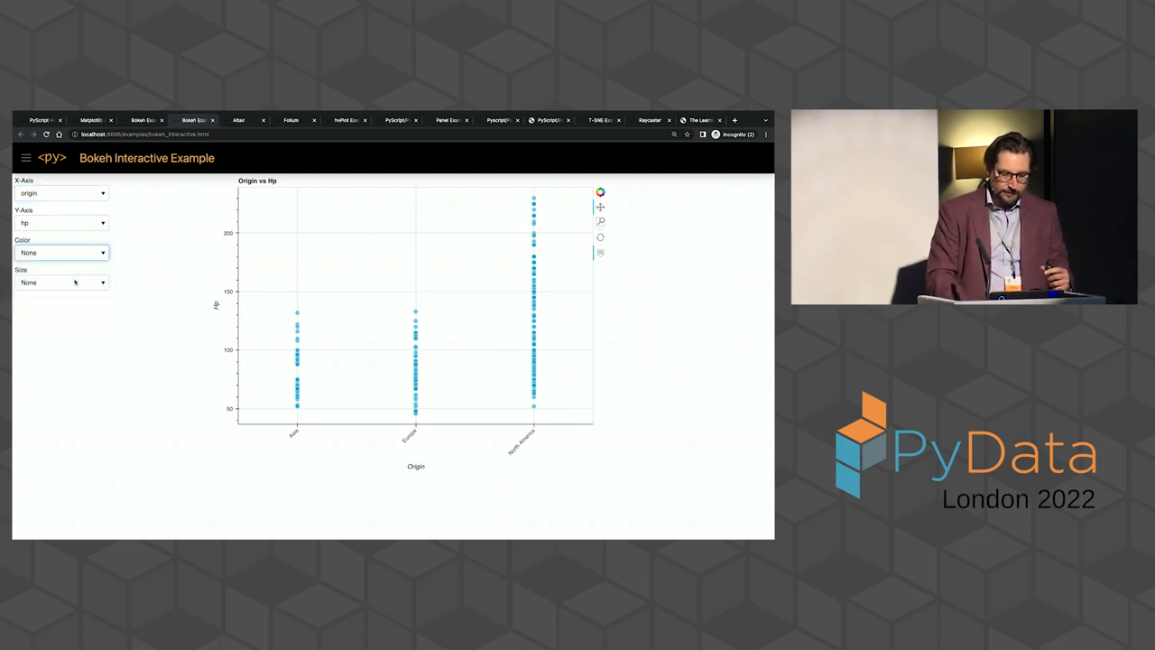
# Colour the Bokeh points by hp, open the size choices, then view bokeh.html's plot code
pyautogui.click(62, 252)
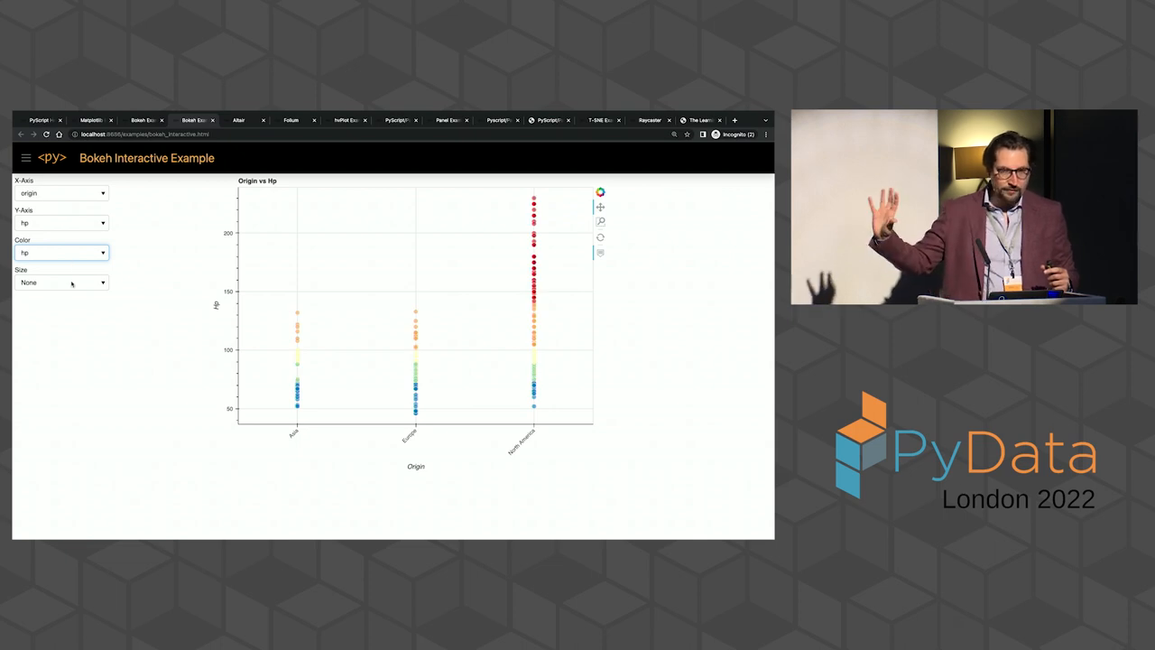
pyautogui.click(61, 282)
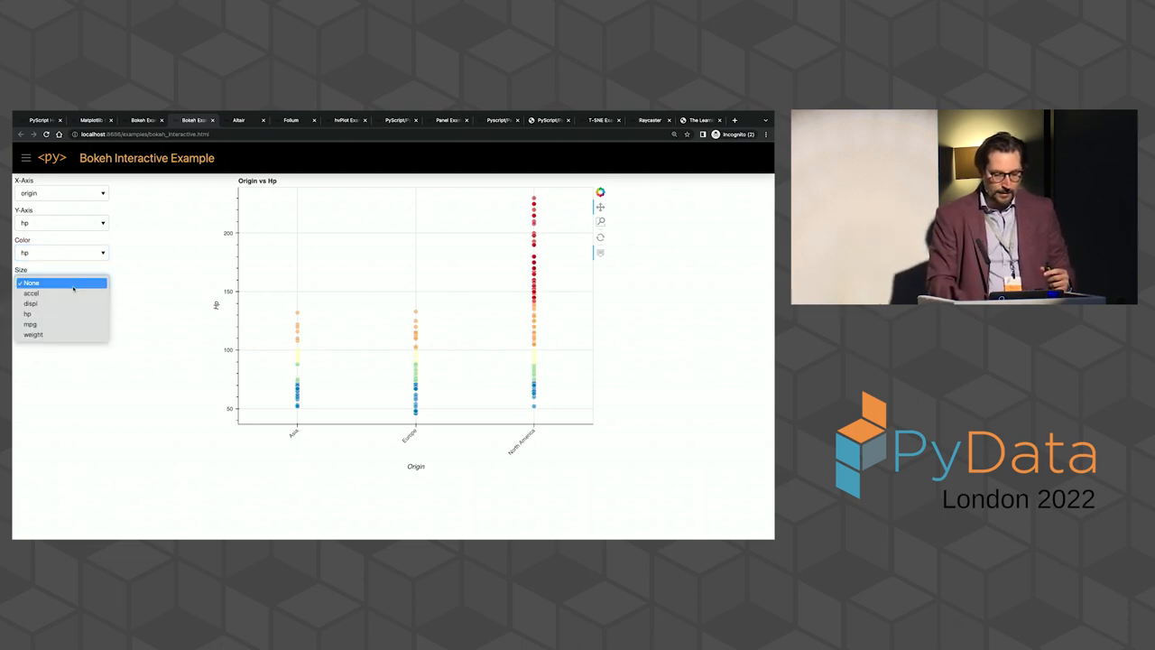
pyautogui.click(31, 303)
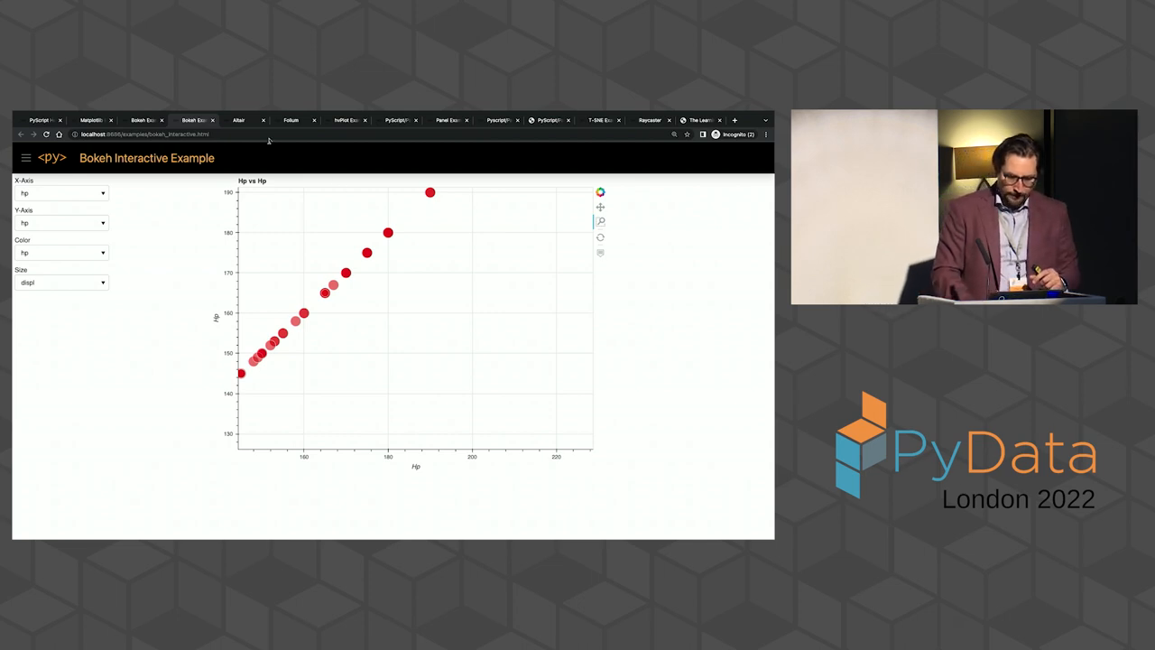
pyautogui.click(238, 120)
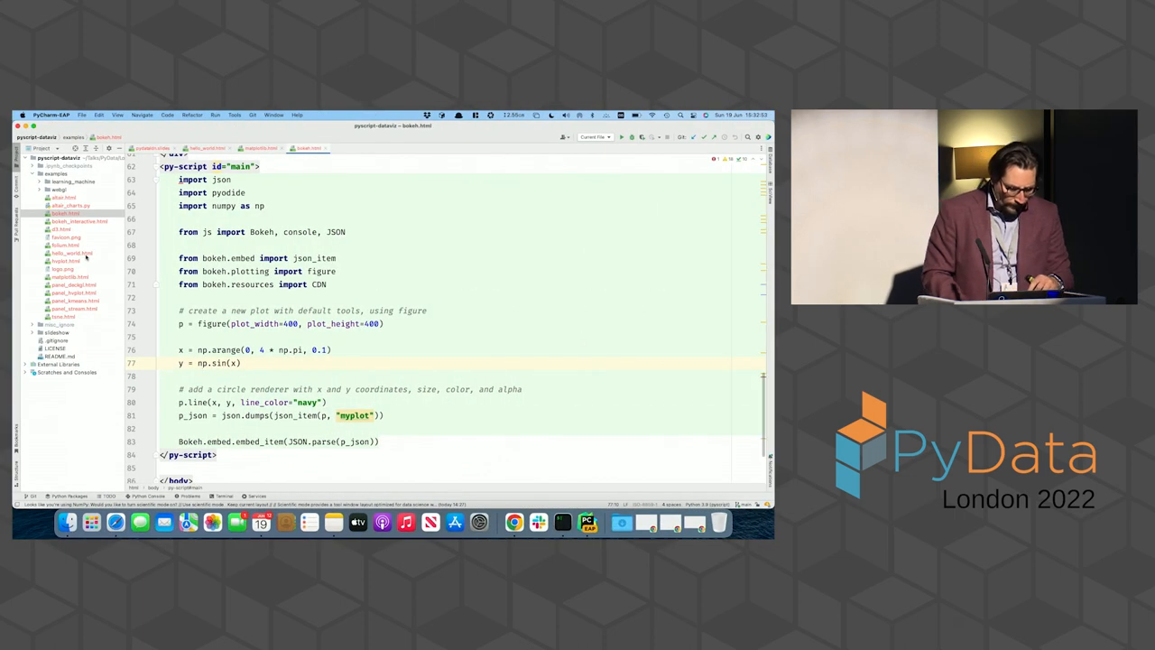
# Review bokeh.html, then open altair.html with its altair, pandas and vega_datasets py-env
pyautogui.click(68, 197)
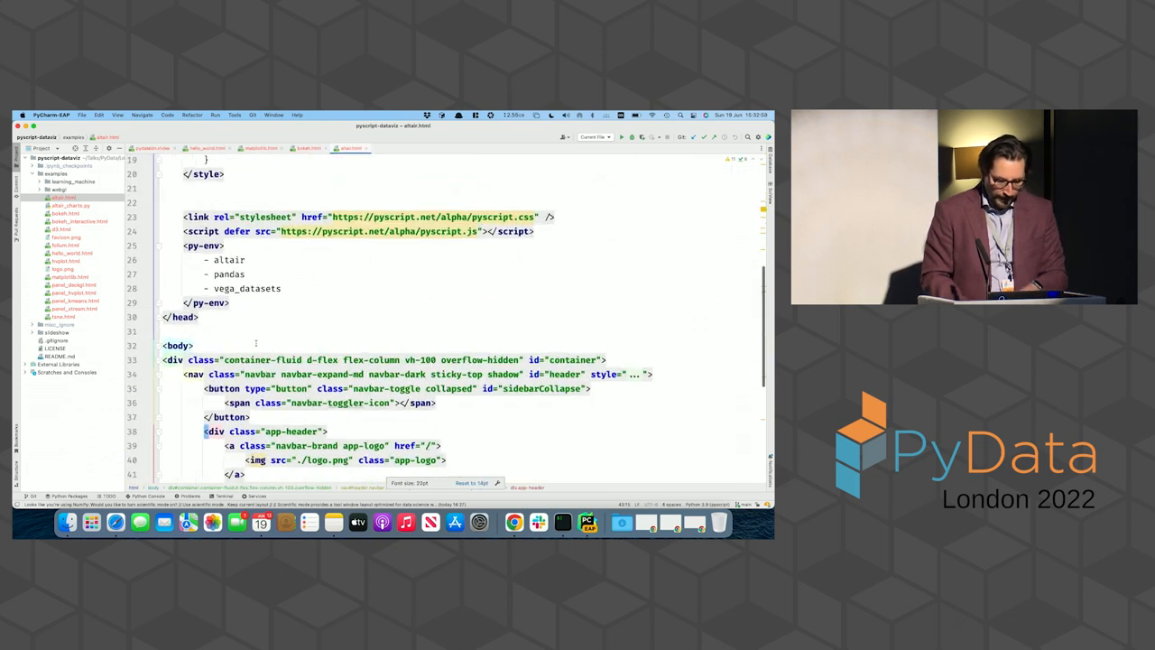
# Scroll to altair.html's py-script tag and open the altair_charts.py script it loads
pyautogui.scroll(-3)
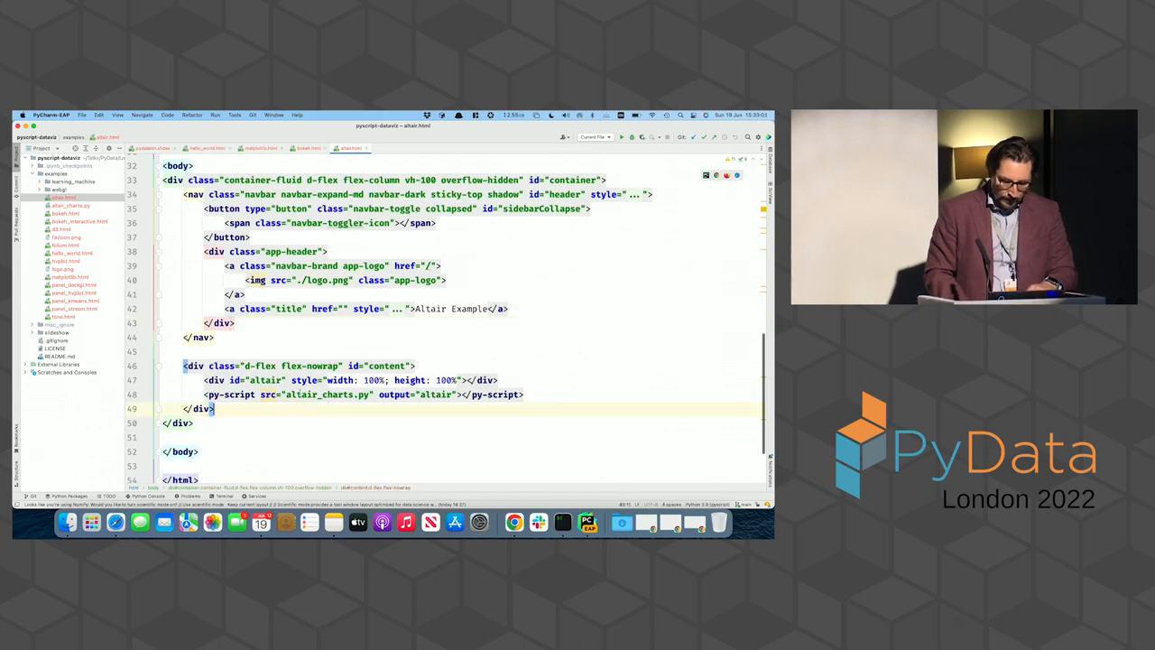
pyautogui.doubleClick(325, 395)
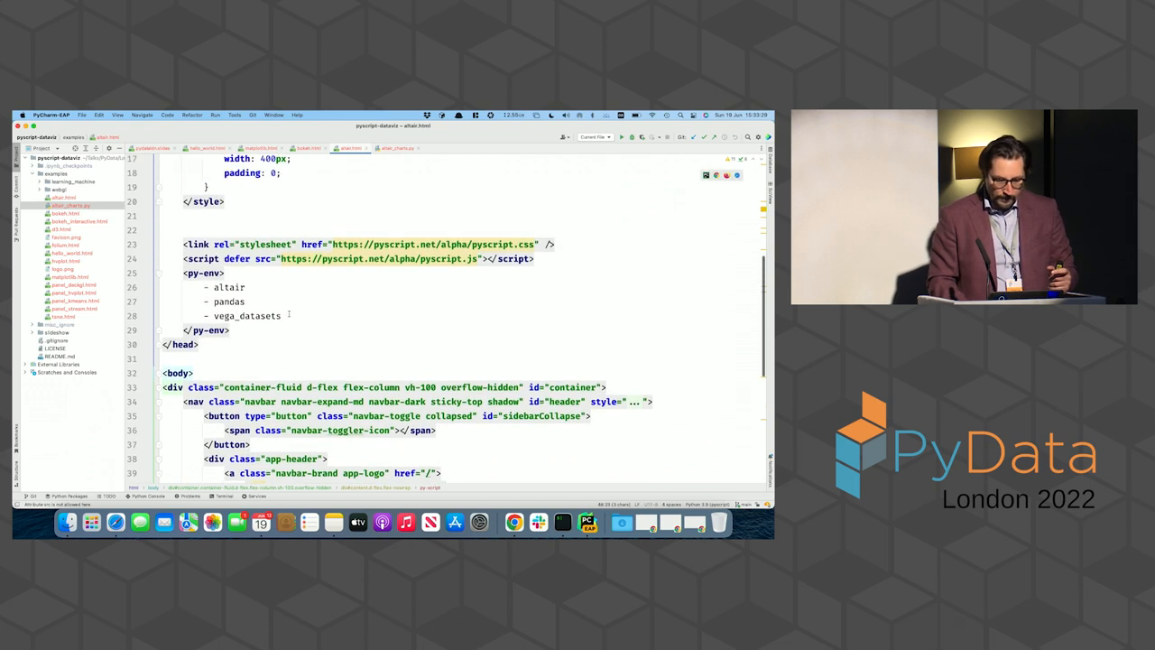
# Highlight the altair, pandas and vega_datasets py-env lines in altair.html, then scroll the body markup
pyautogui.moveTo(243, 302); pyautogui.dragTo(281, 316)
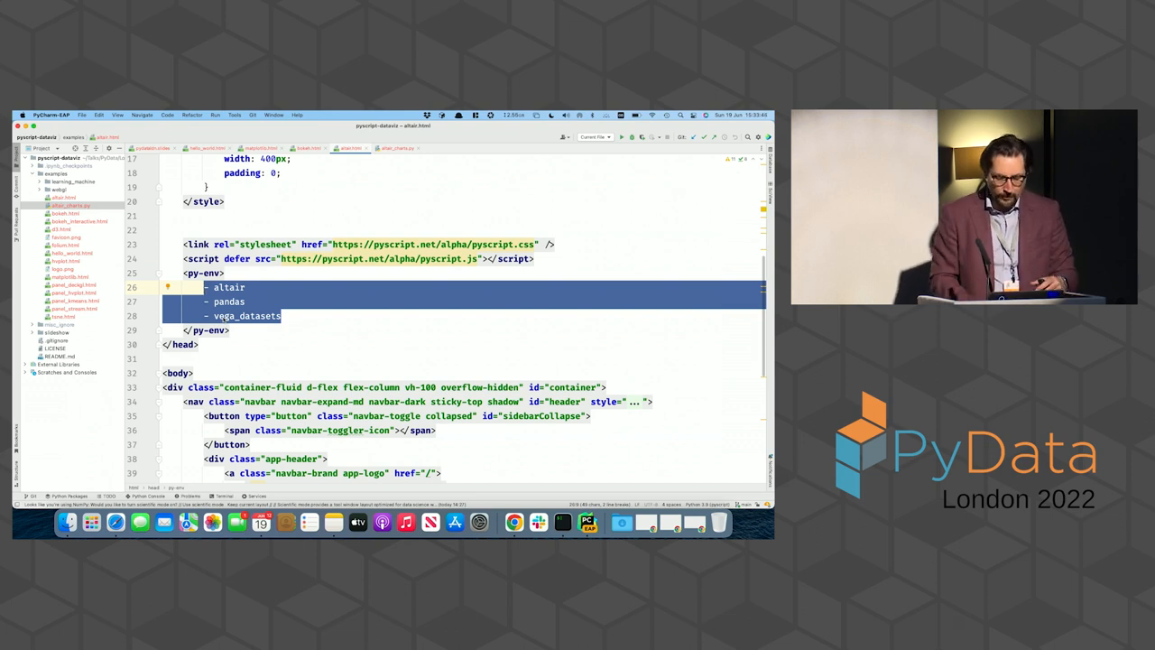
pyautogui.scroll(-3)
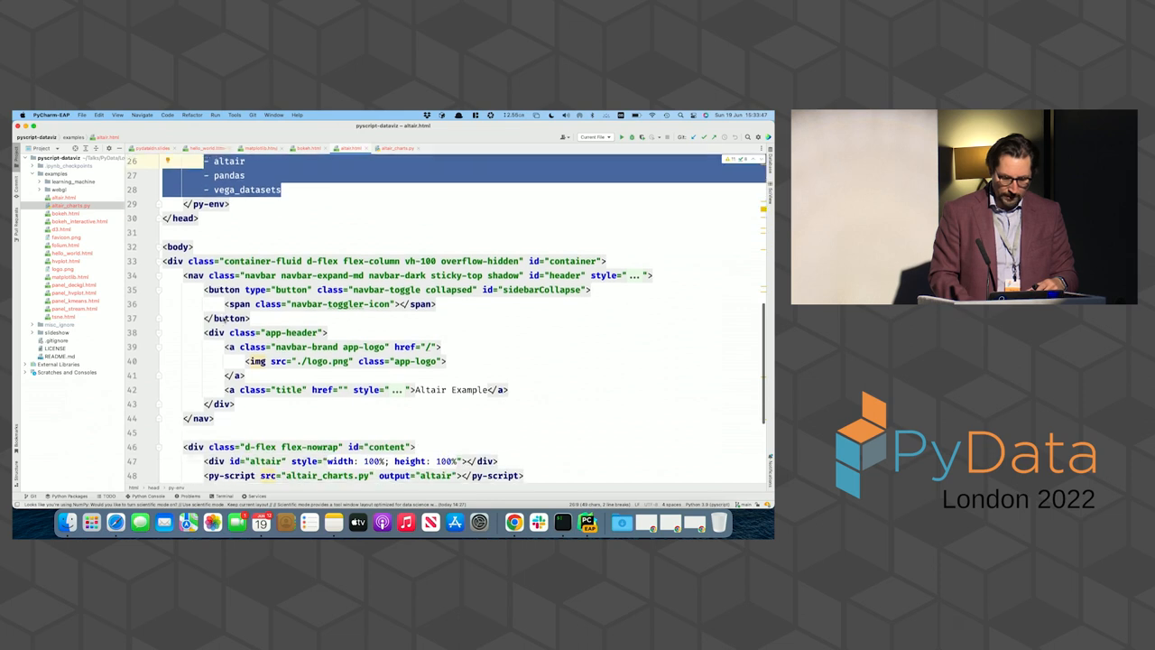
pyautogui.scroll(-3)
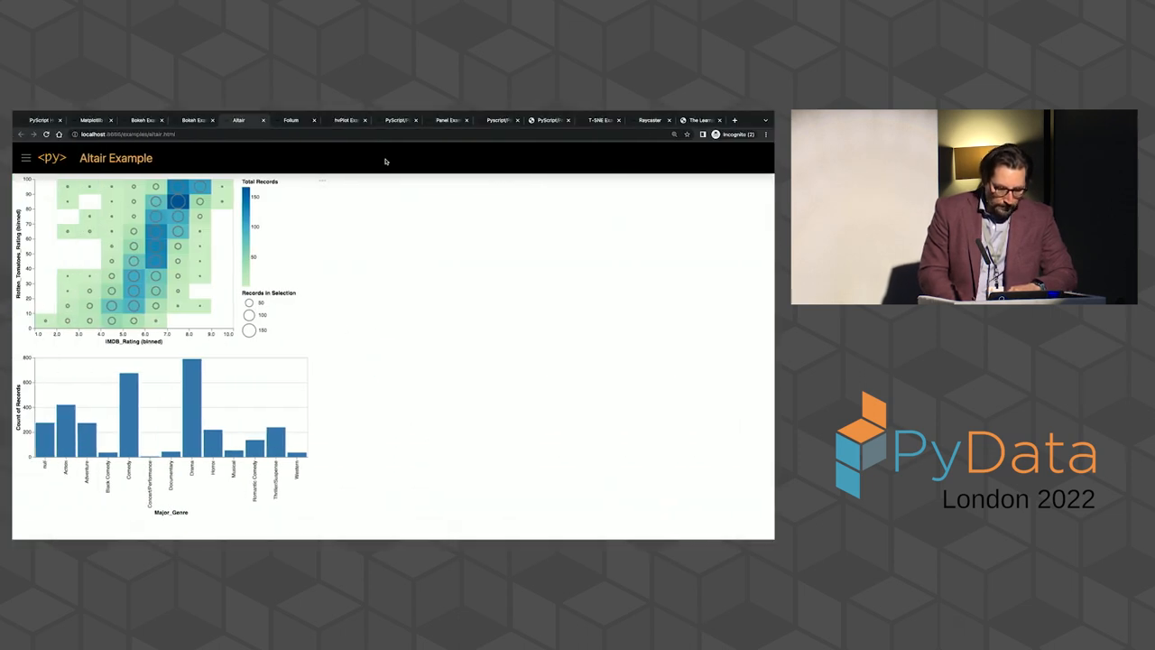
pyautogui.click(291, 120)
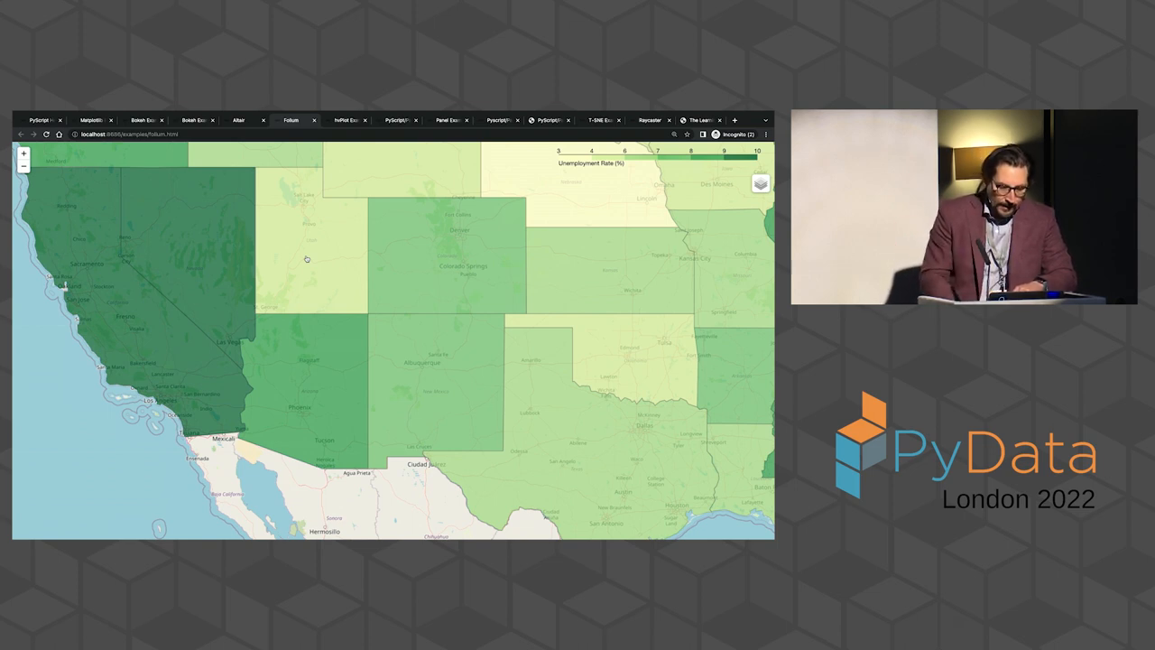
pyautogui.moveTo(379, 255)
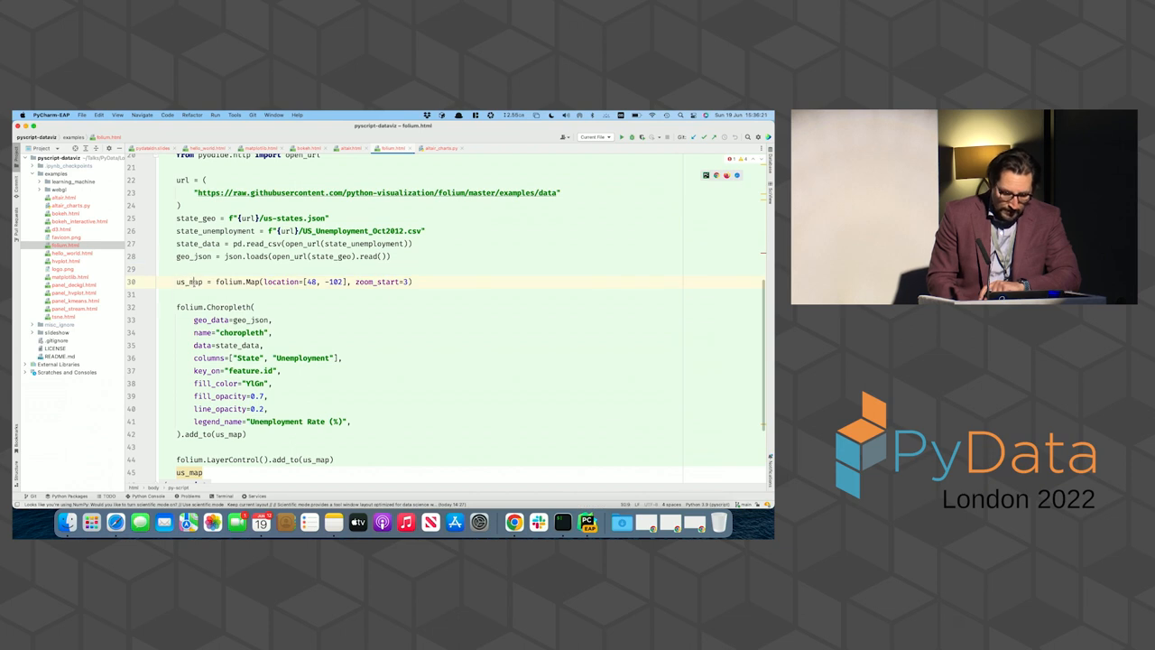
# Scroll through folium.html's head, py-env packages folium and pandas, and py-script section
pyautogui.scroll(-3)
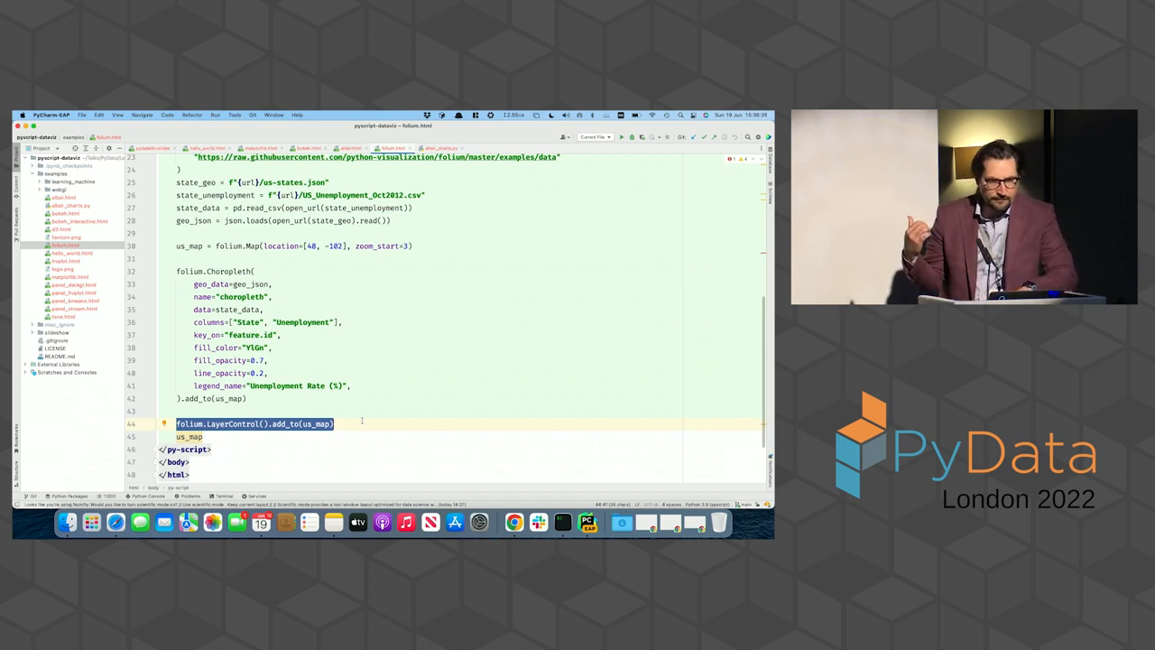
pyautogui.scroll(-3)
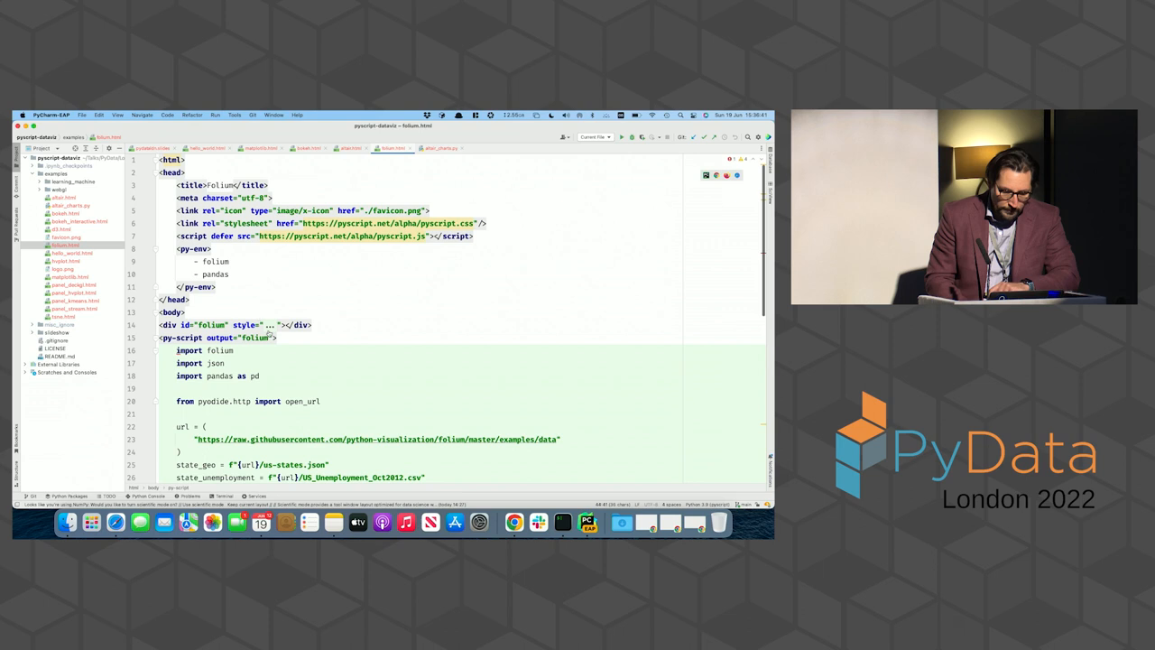
pyautogui.write('width: 100%; height: 100%')
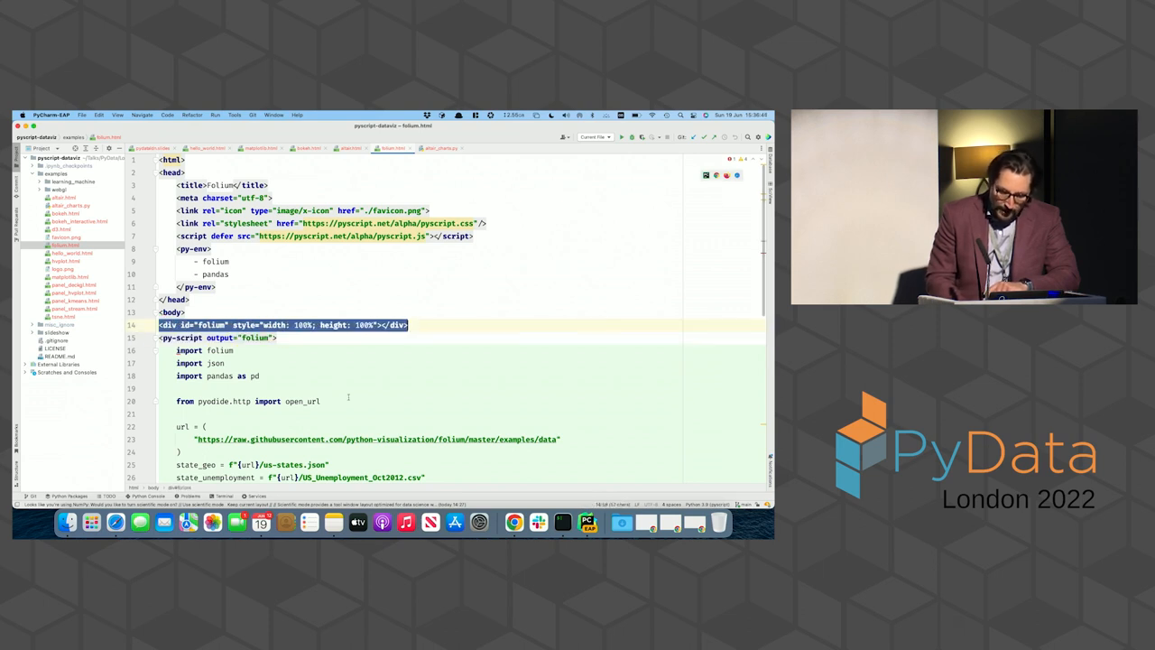
pyautogui.scroll(-3)
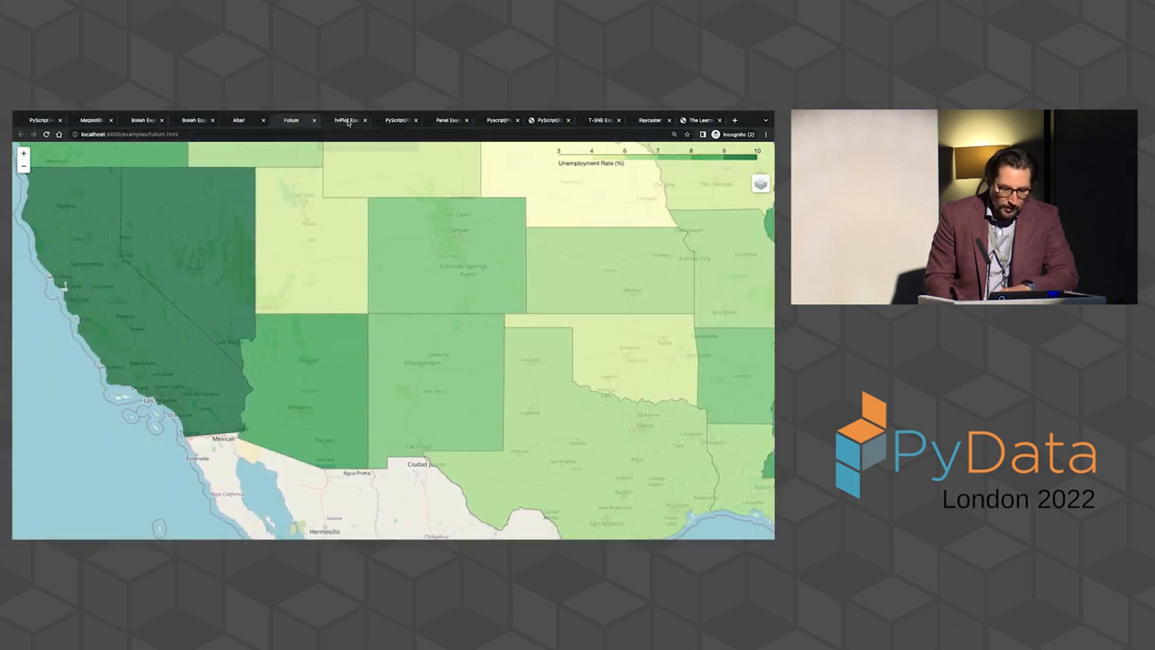
# Bring up the Folium choropleth of US state unemployment rates in Chrome
pyautogui.click(348, 120)
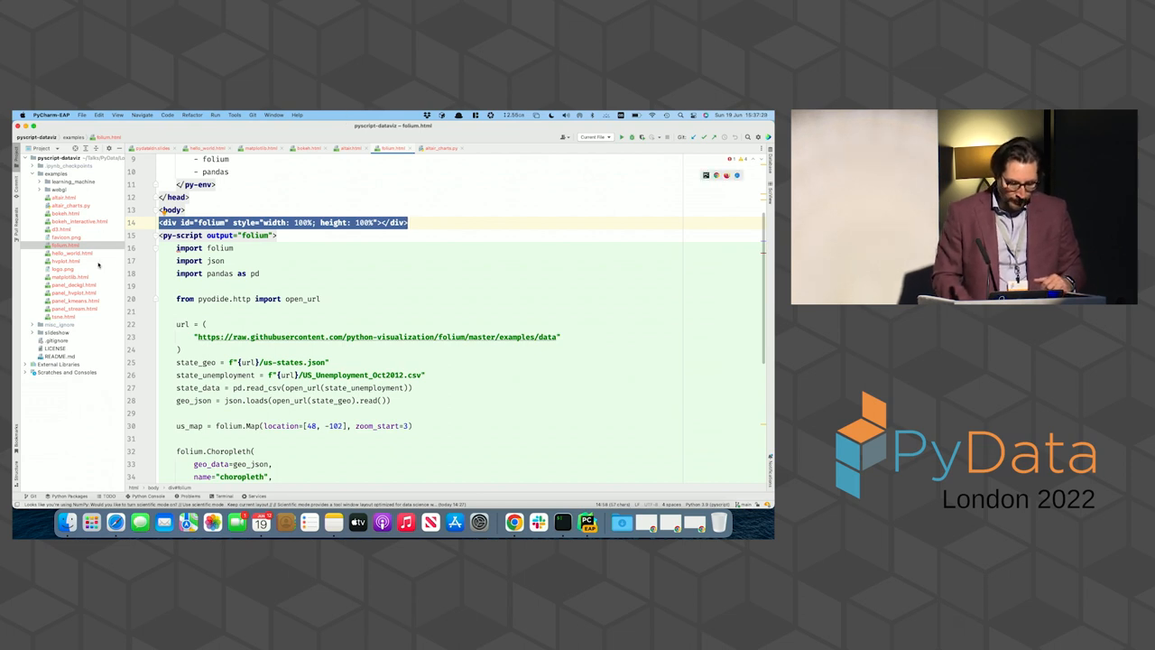
# Open hvplot.html and scroll to its py-env listing panel and the holoviews wheel
pyautogui.click(68, 261)
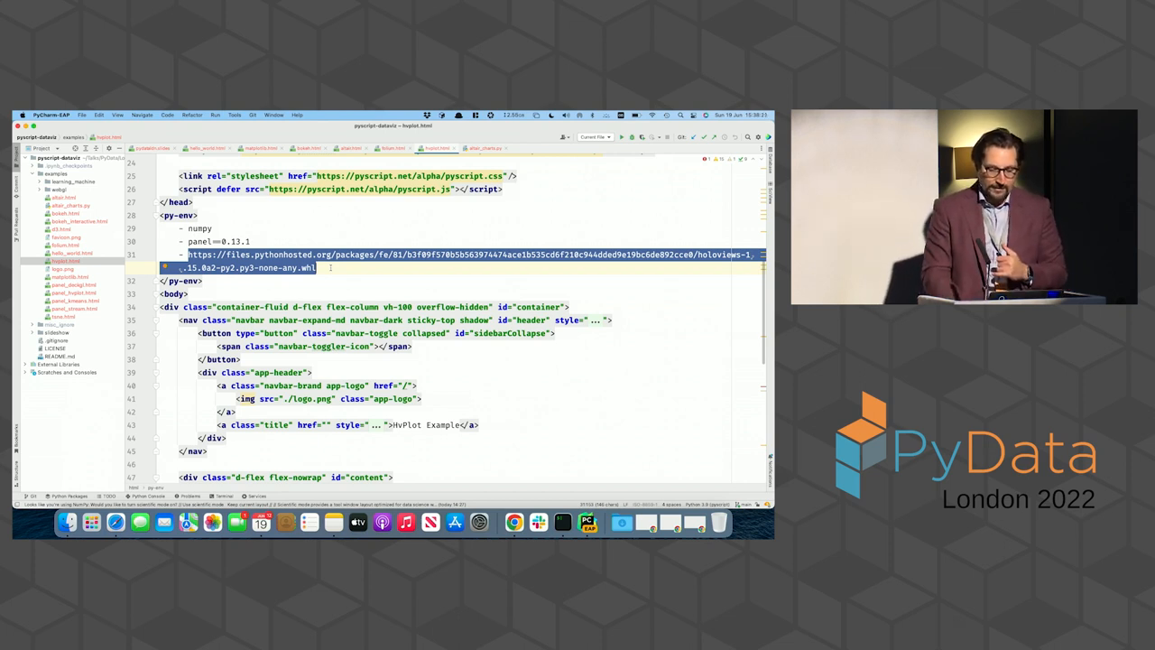
pyautogui.scroll(-3)
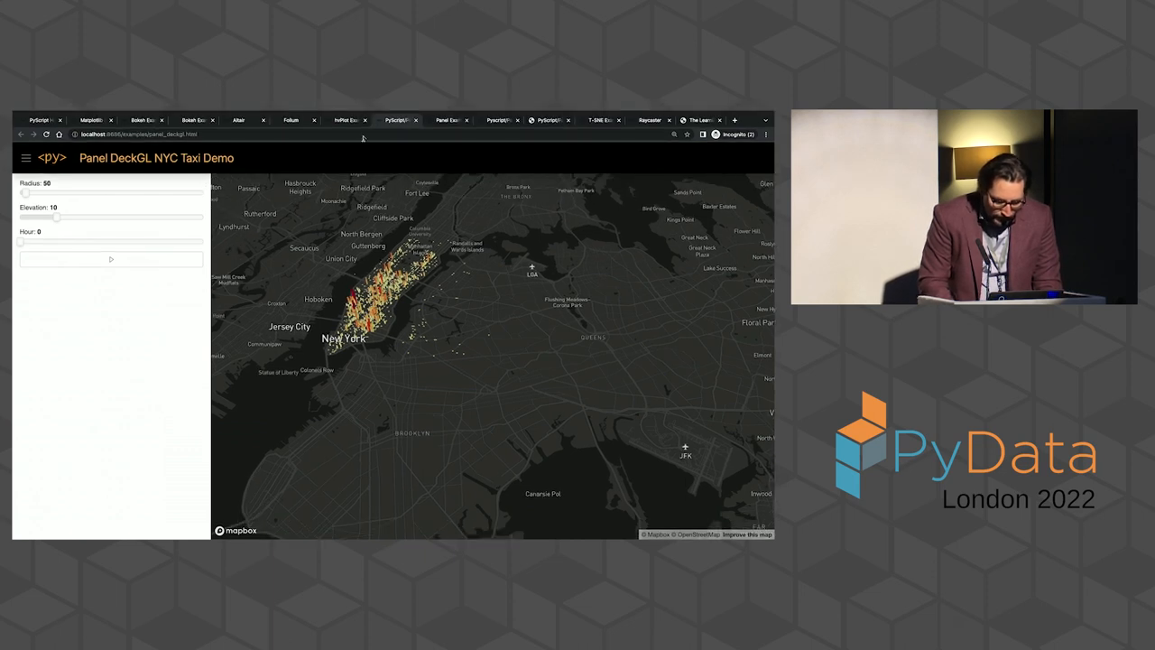
# Switch to the Panel DeckGL NYC Taxi Demo with radius, elevation and hour controls
pyautogui.click(449, 120)
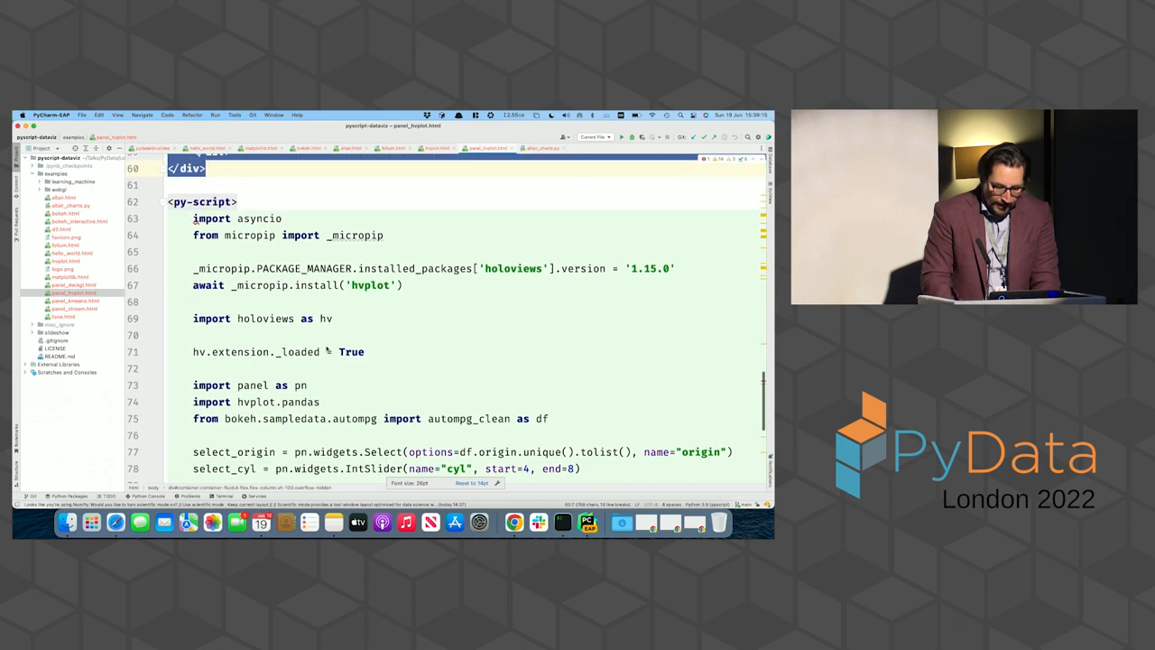
# Scroll to panel_hvplot.html's py-script block and highlight the origin, cylinder and exp_plot code
pyautogui.scroll(-3)
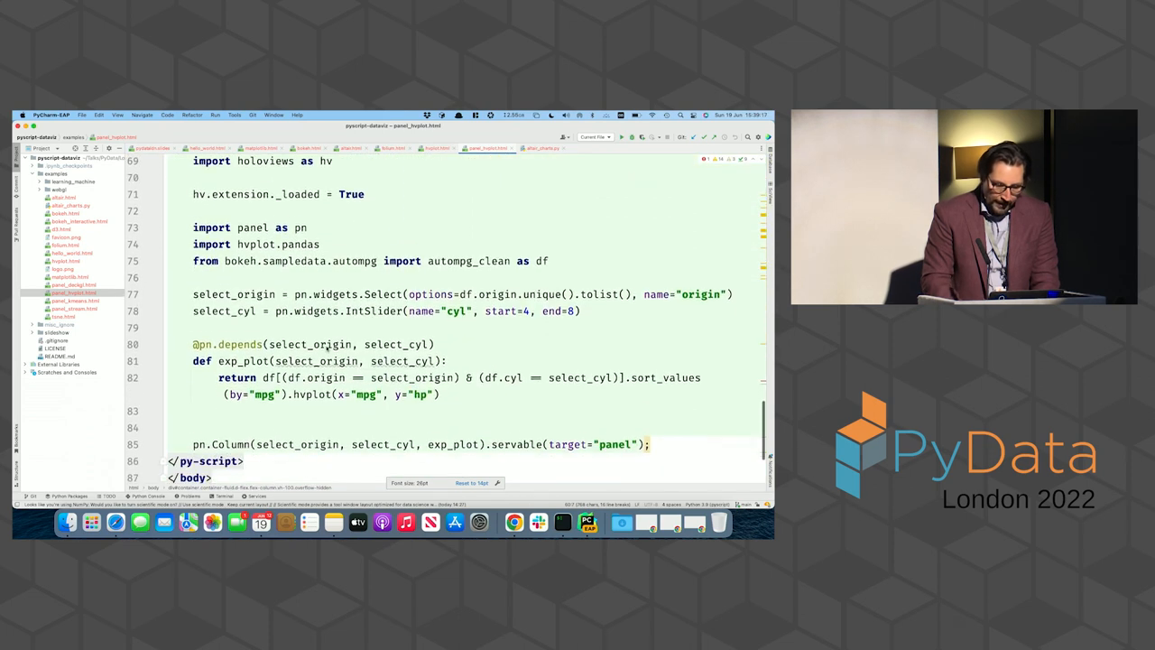
pyautogui.scroll(-3)
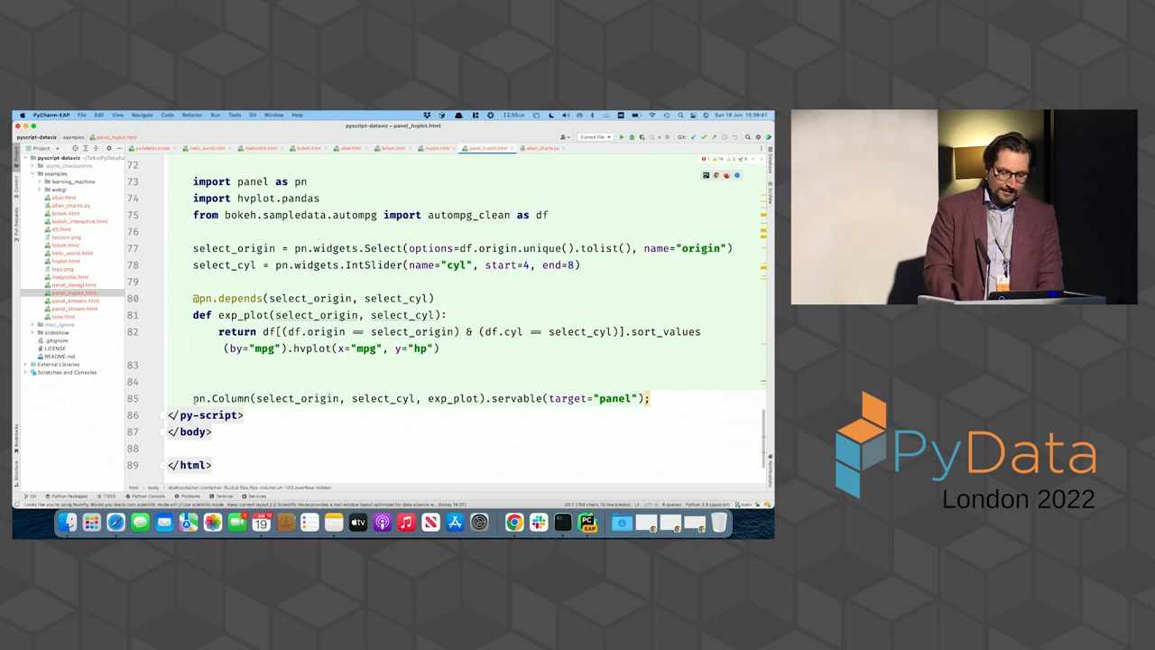
pyautogui.doubleClick(217, 398)
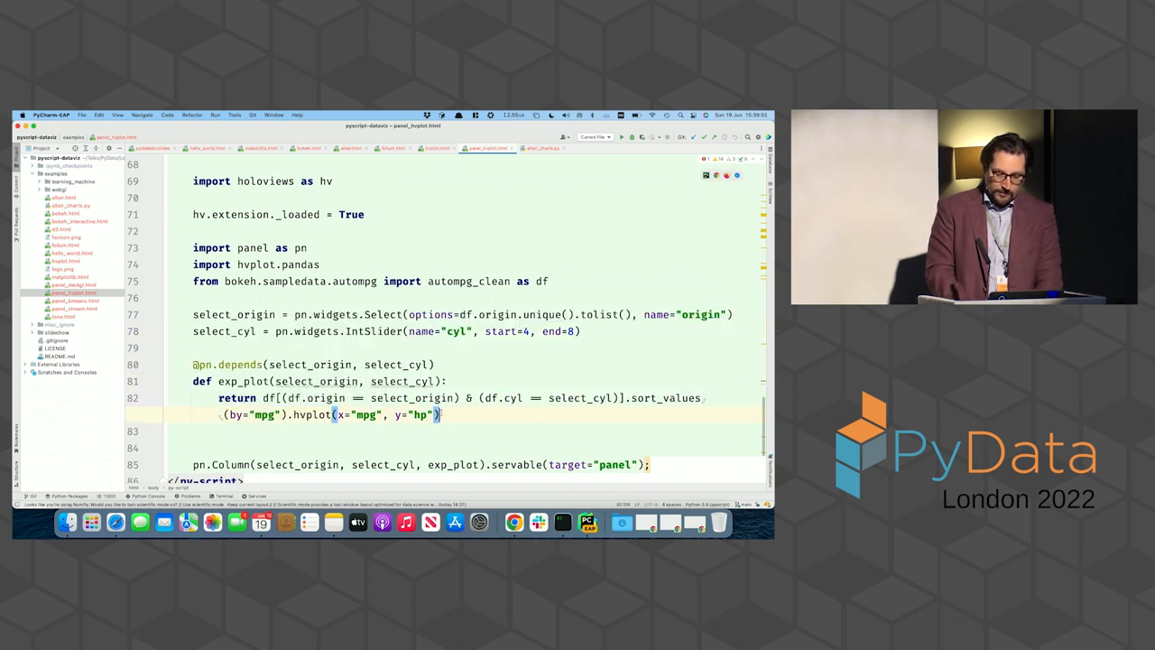
pyautogui.doubleClick(244, 381)
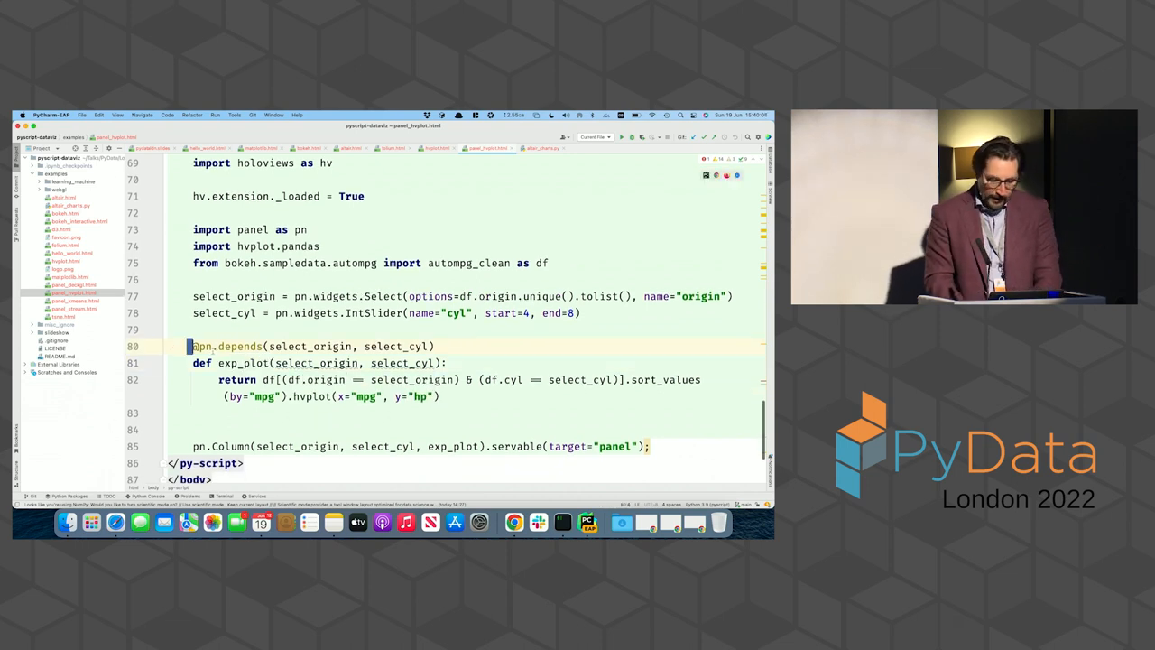
pyautogui.moveTo(192, 345); pyautogui.dragTo(440, 398)
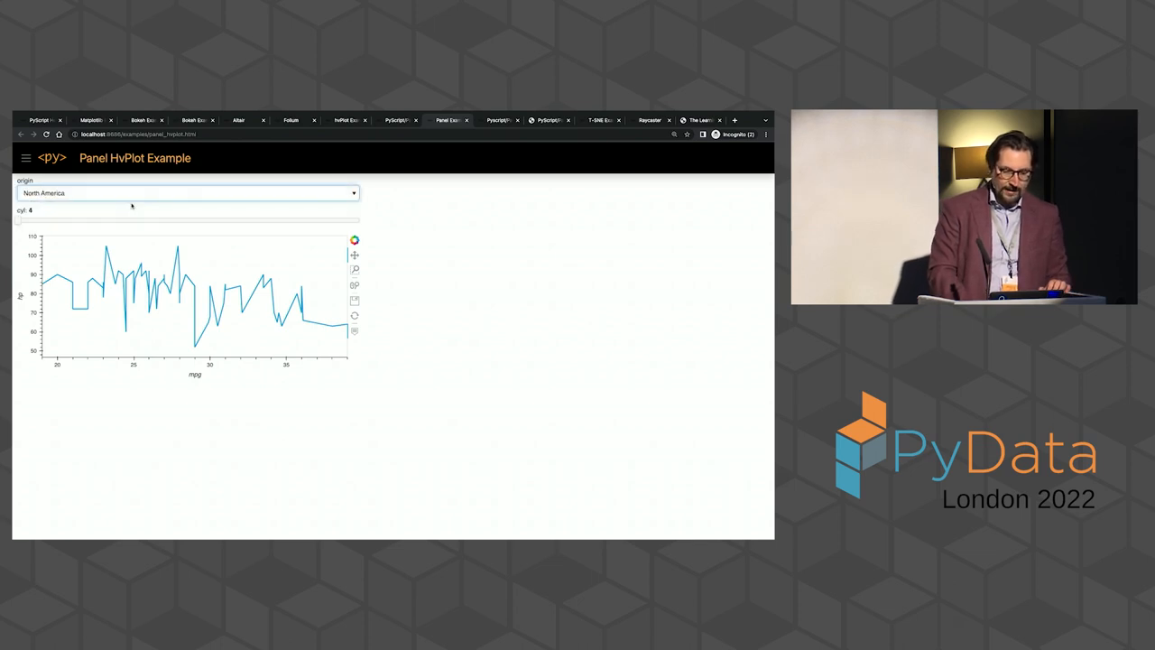
# Set the HvPlot chart to Asia with 6 cylinders, then go to the KMeans demo
pyautogui.click(187, 193)
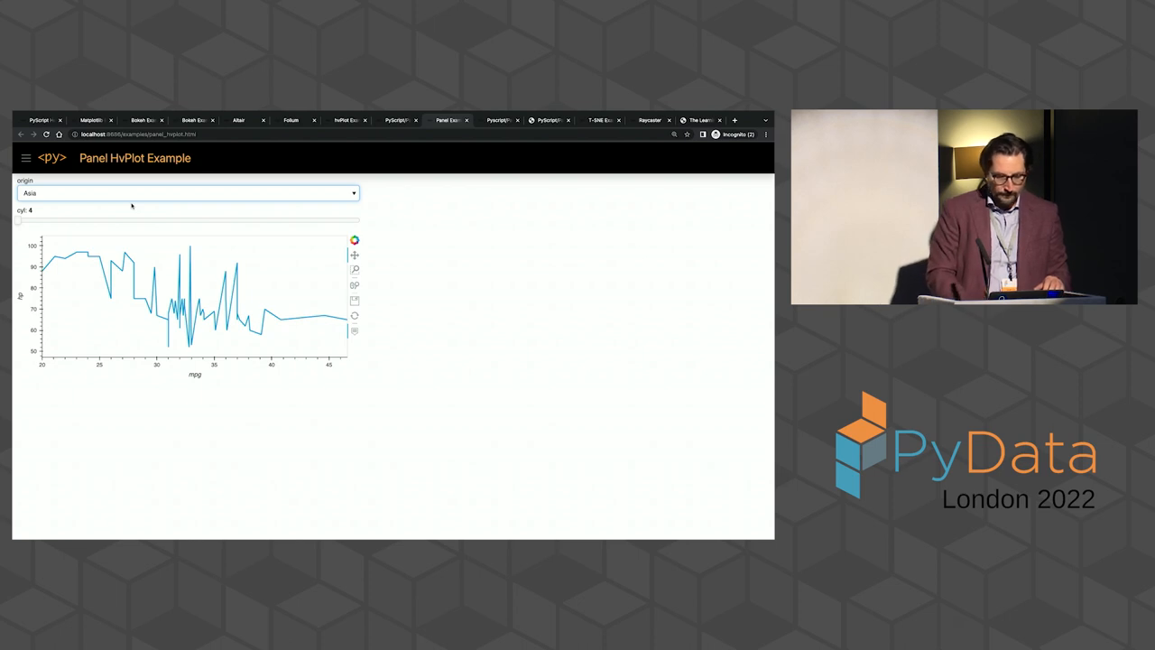
pyautogui.moveTo(16, 220); pyautogui.dragTo(102, 220)
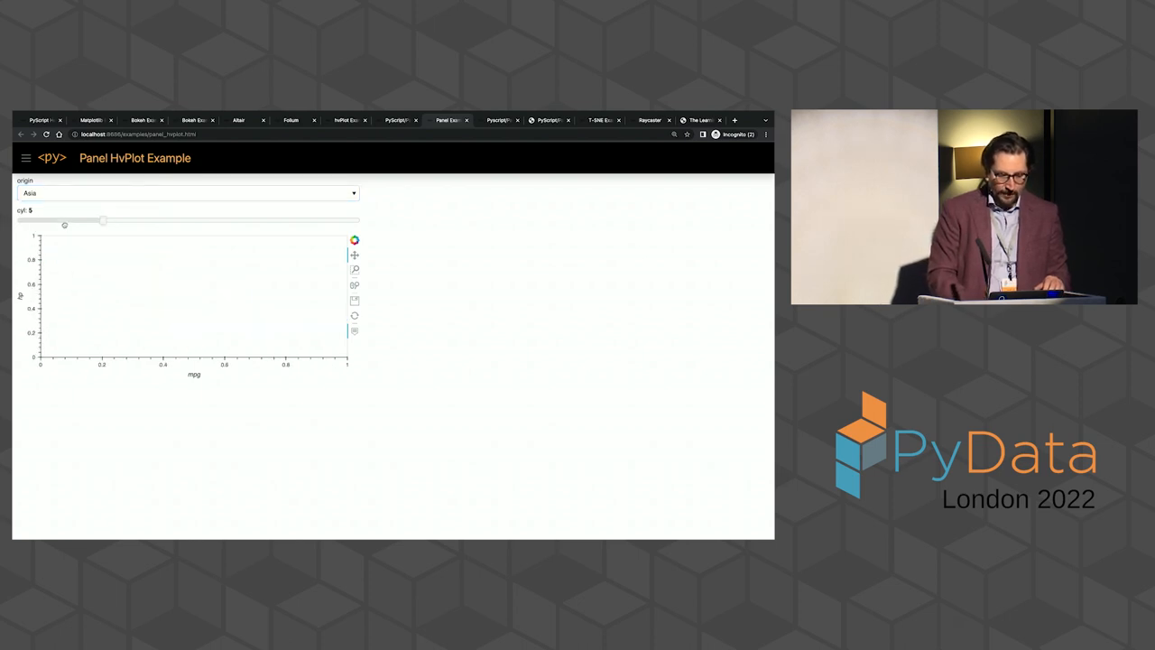
pyautogui.moveTo(103, 220); pyautogui.dragTo(188, 220)
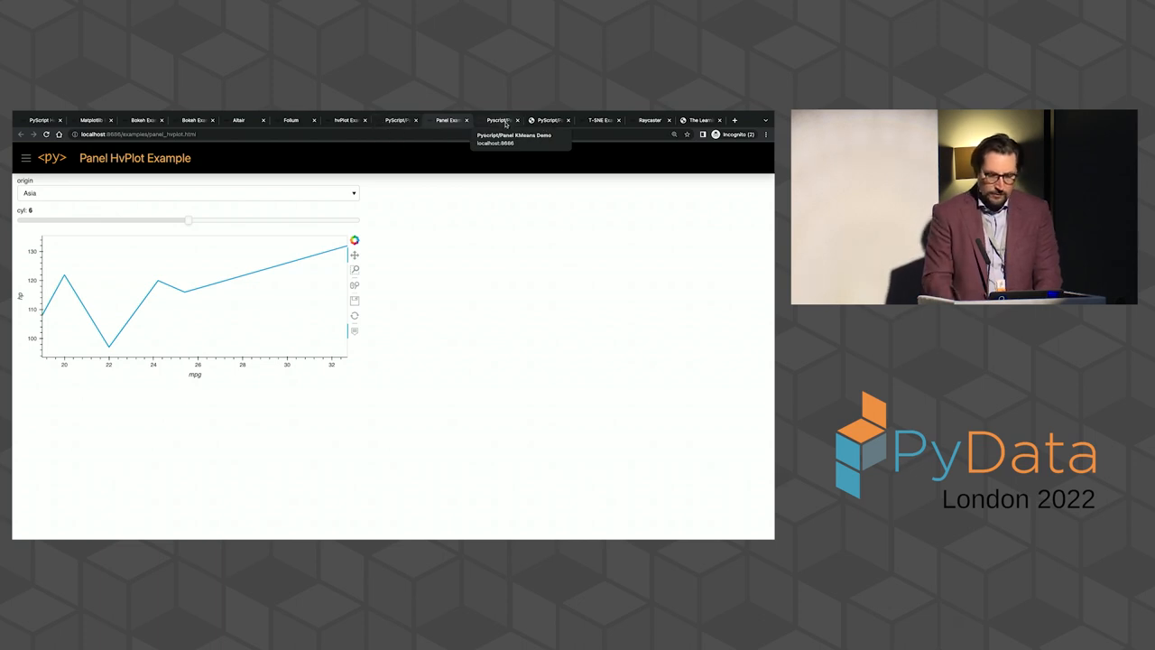
pyautogui.click(499, 121)
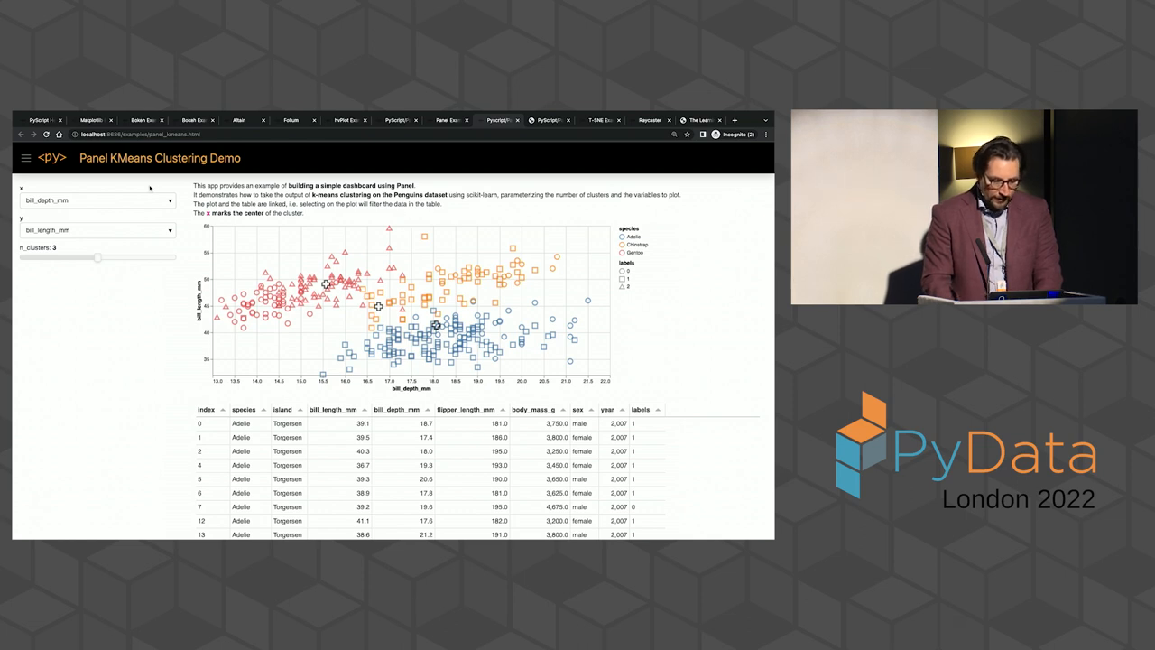
# Plot body_mass_g on the x axis and set n_clusters to 4
pyautogui.click(94, 200)
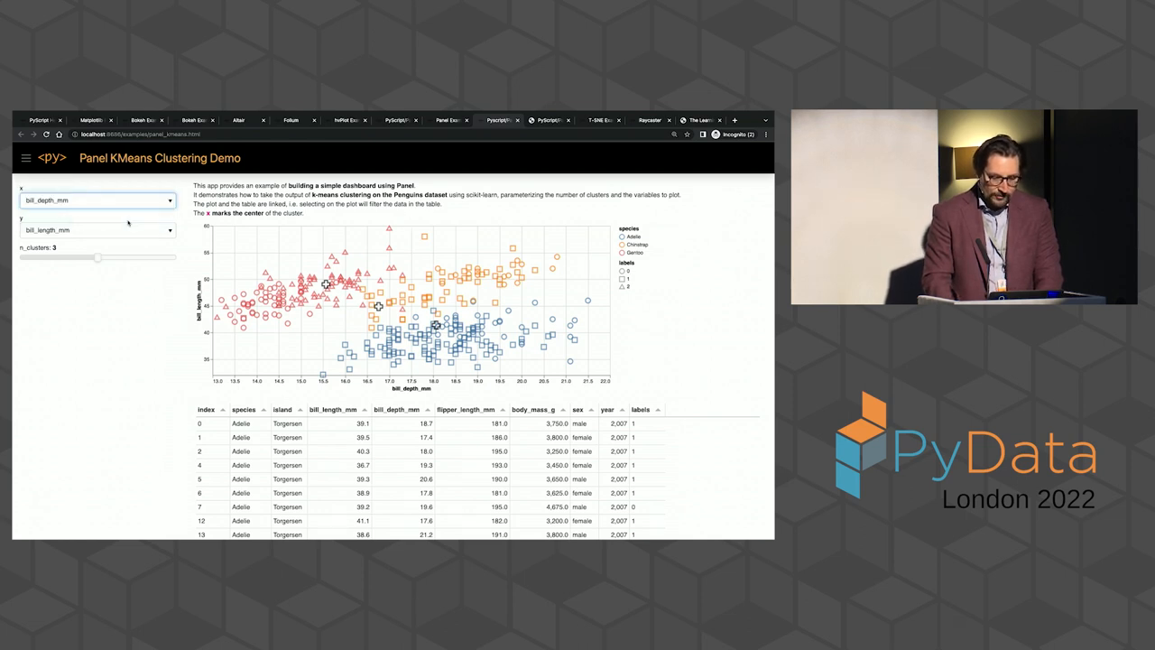
pyautogui.click(97, 200)
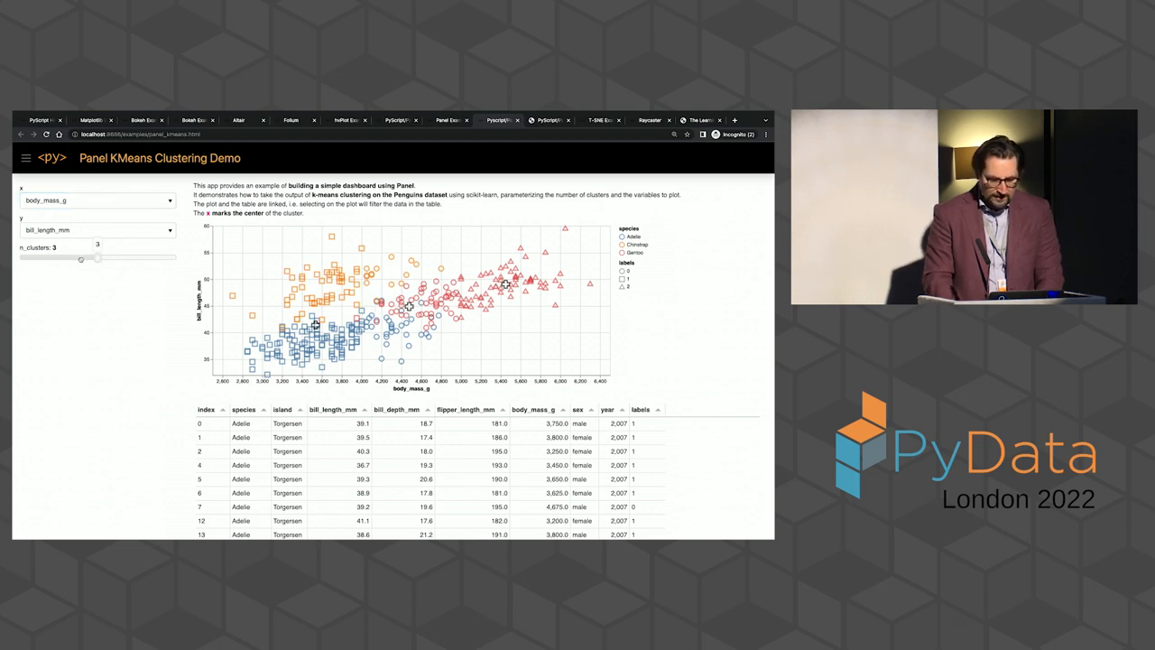
pyautogui.moveTo(97, 260); pyautogui.dragTo(60, 259)
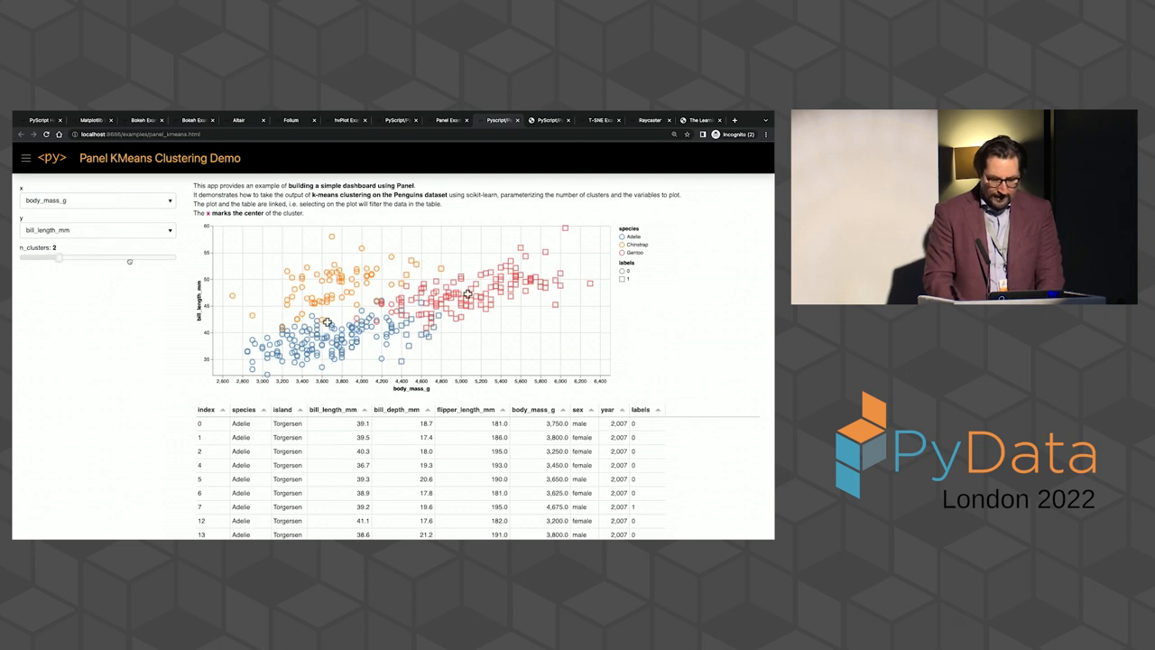
pyautogui.moveTo(60, 259); pyautogui.dragTo(135, 259)
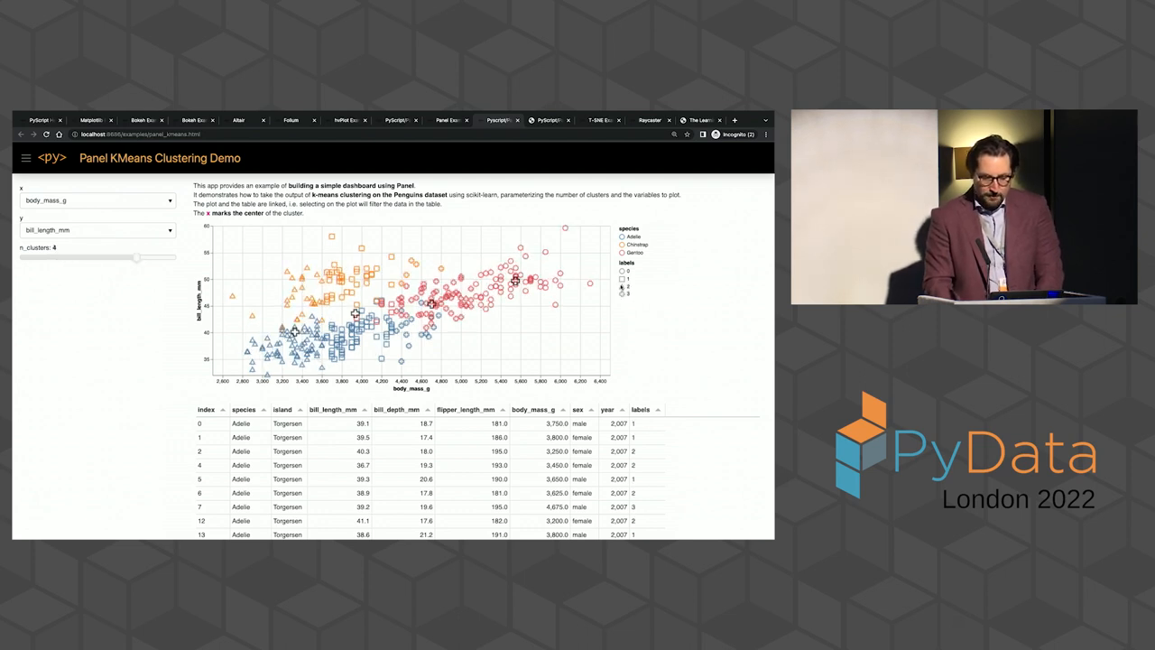
# Box-select a region of points to filter the table, then scroll through it
pyautogui.moveTo(293, 262); pyautogui.dragTo(433, 289)
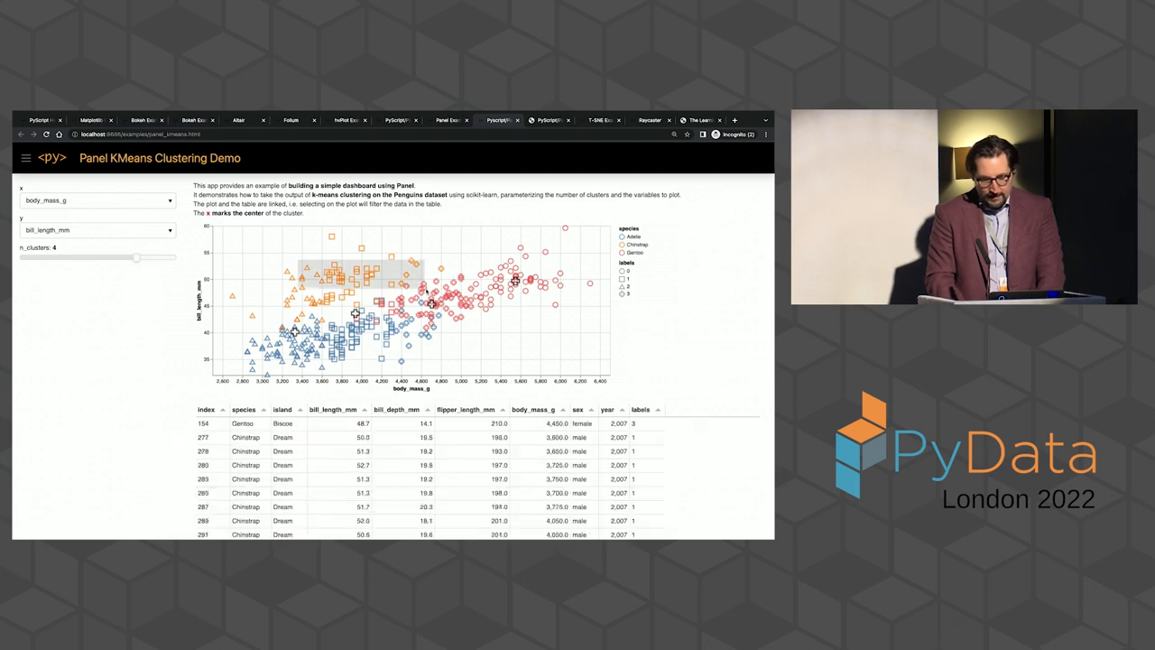
pyautogui.scroll(-3)
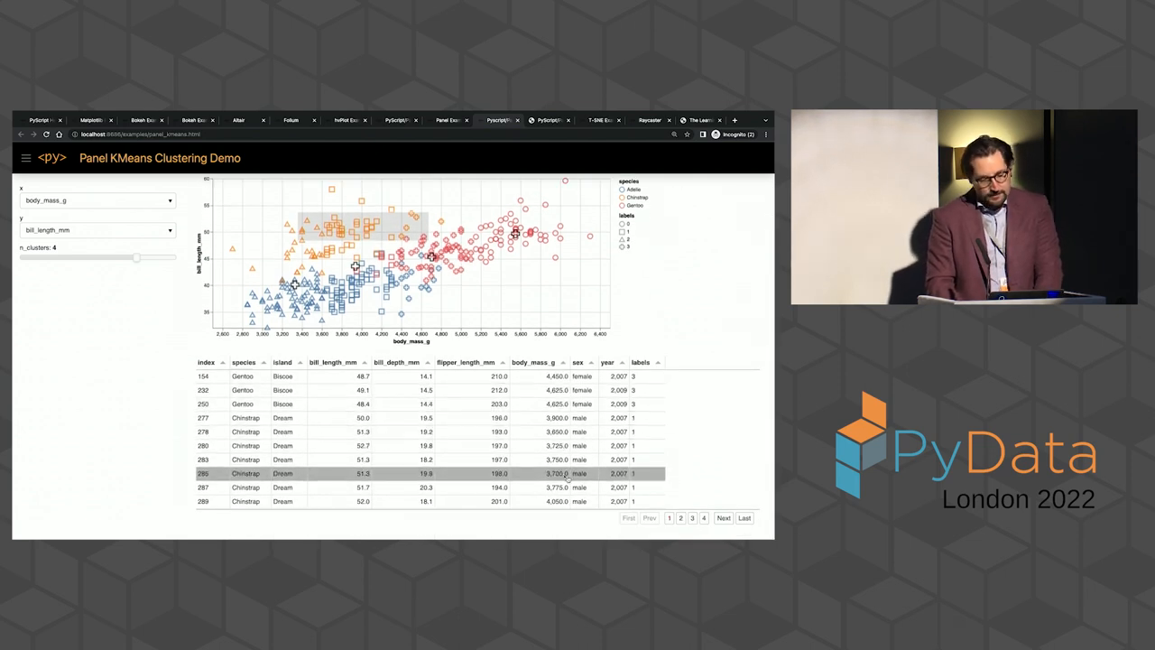
pyautogui.scroll(-3)
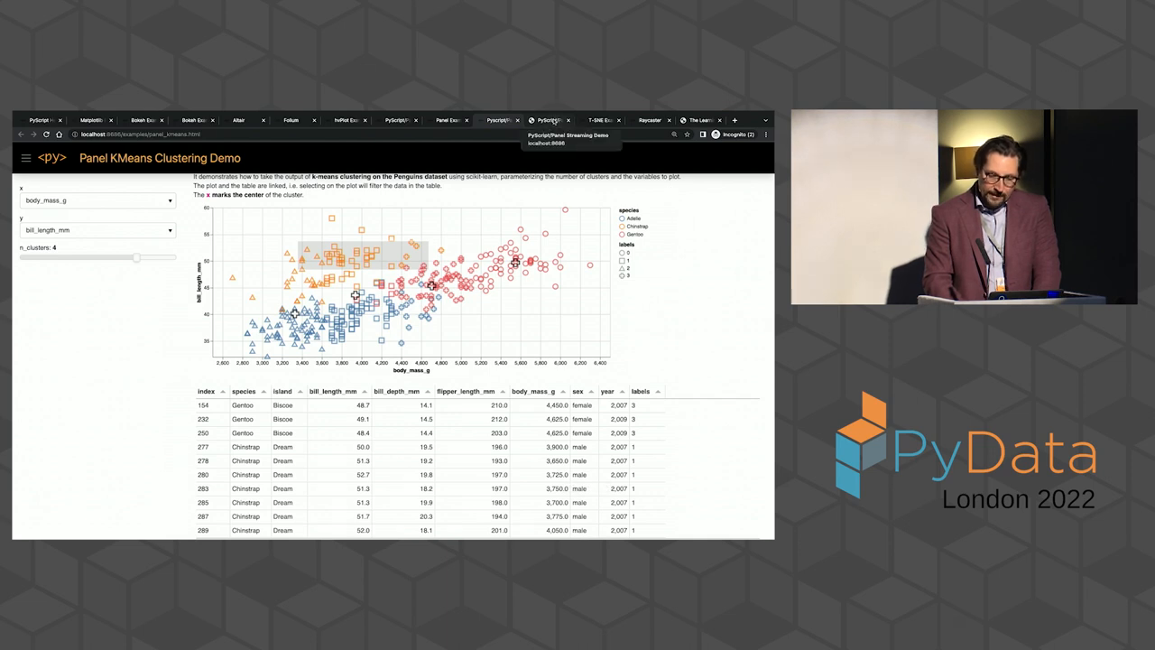
# Open the Panel Streaming Demo tab showing four live series in a table and plot
pyautogui.click(551, 120)
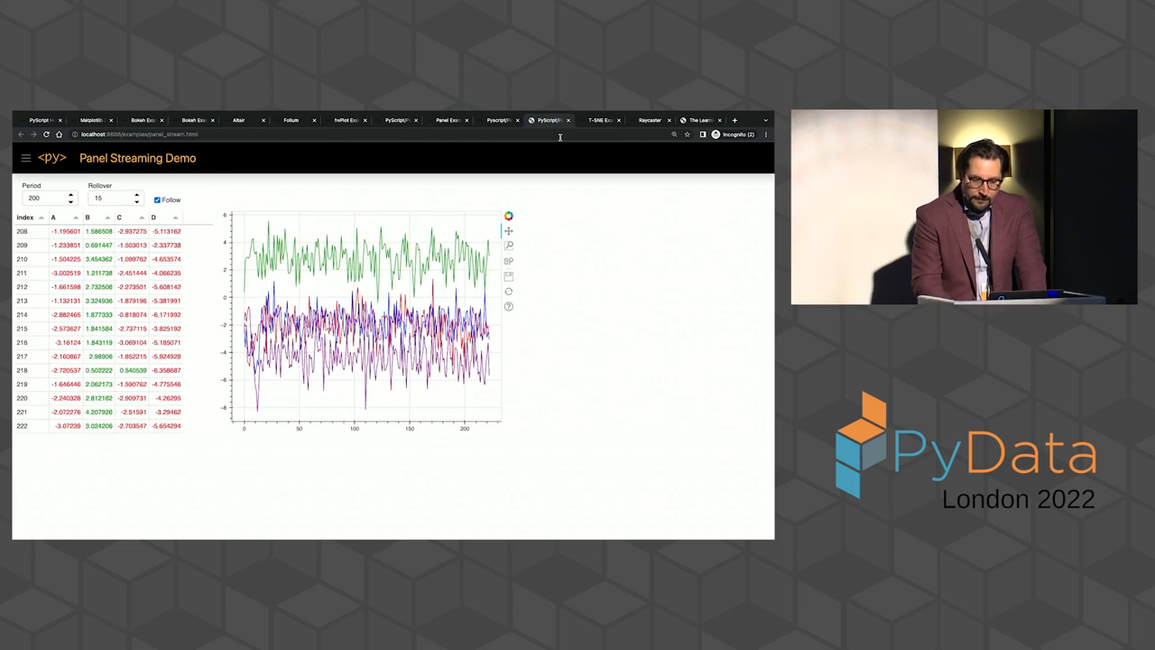
pyautogui.moveTo(601, 120)
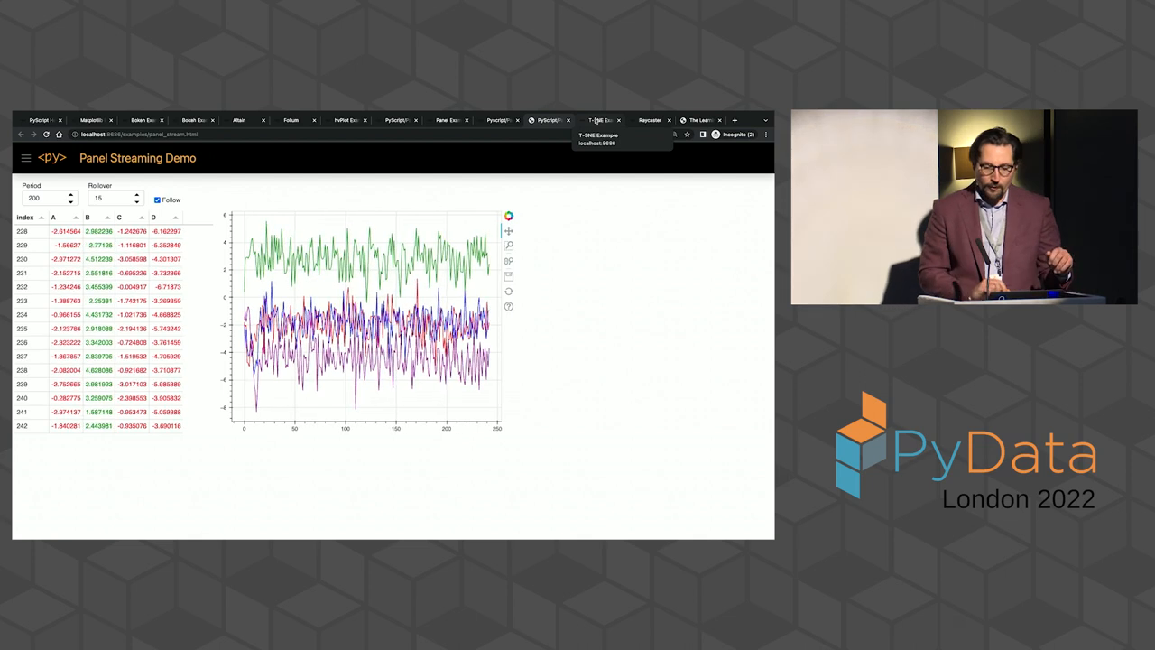
# Switch to the T-SNE Example tab
pyautogui.click(602, 120)
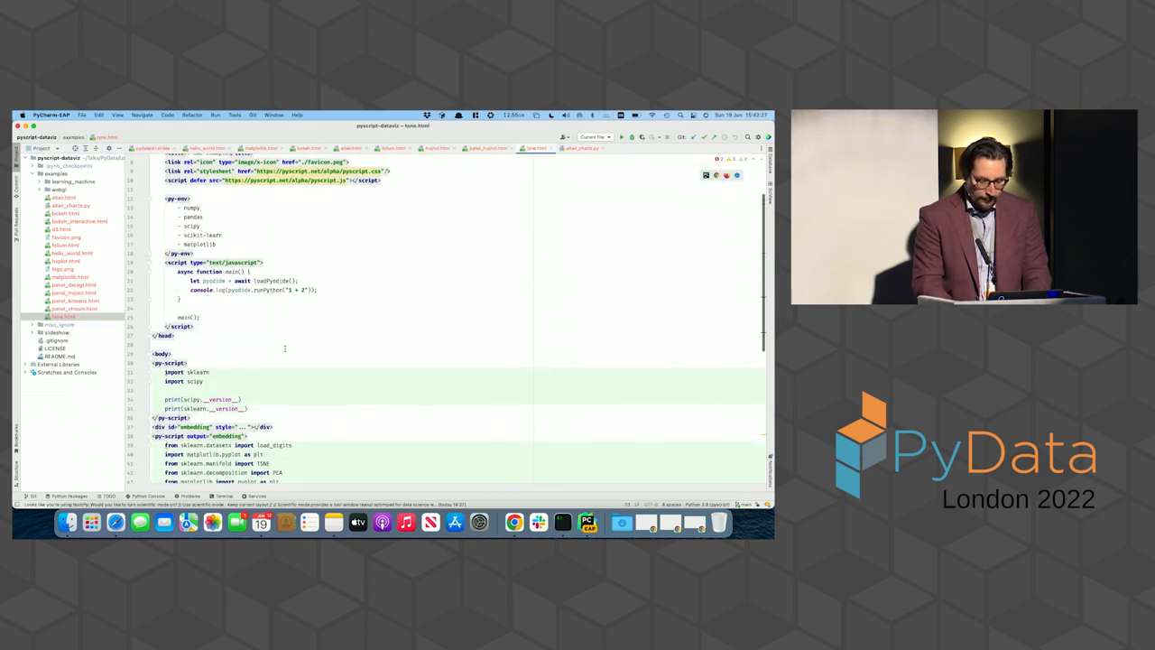
# Scroll tone.html down to the 'embedding' py-script block loading digits data with PCA and TSNE
pyautogui.scroll(-3)
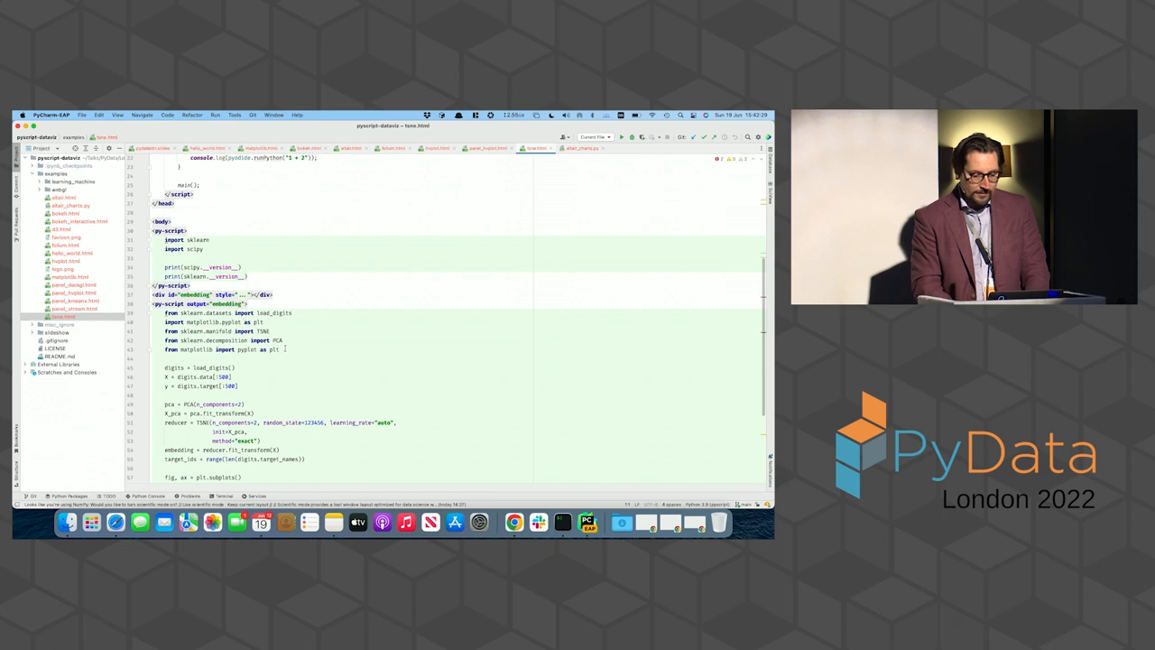
pyautogui.scroll(-3)
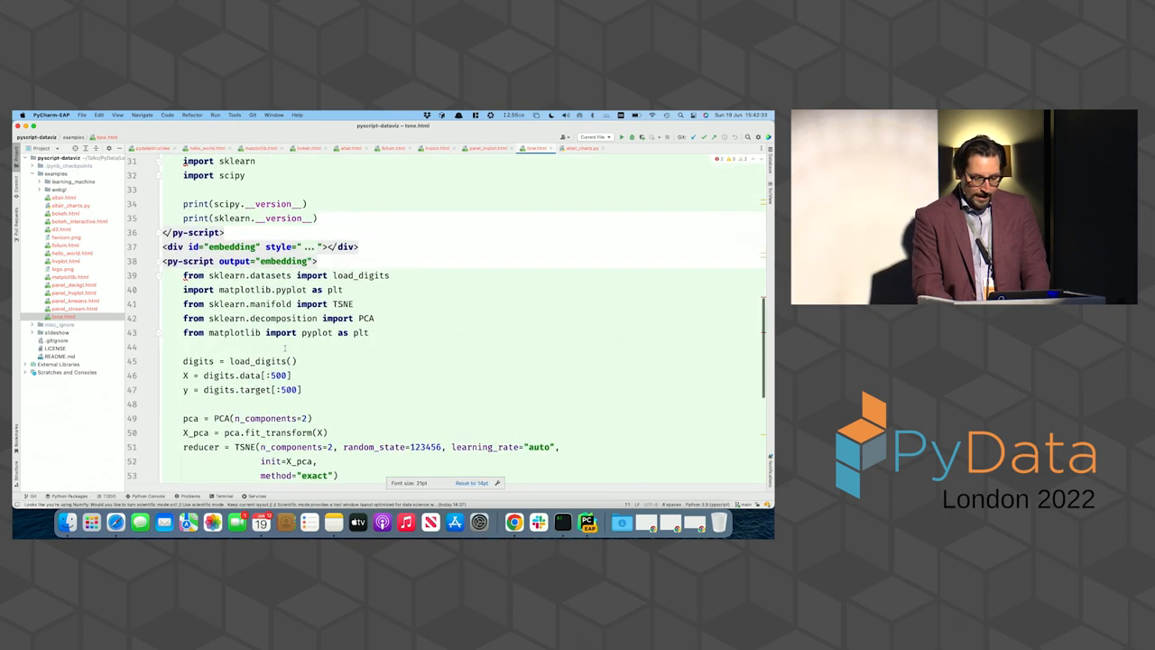
pyautogui.scroll(-3)
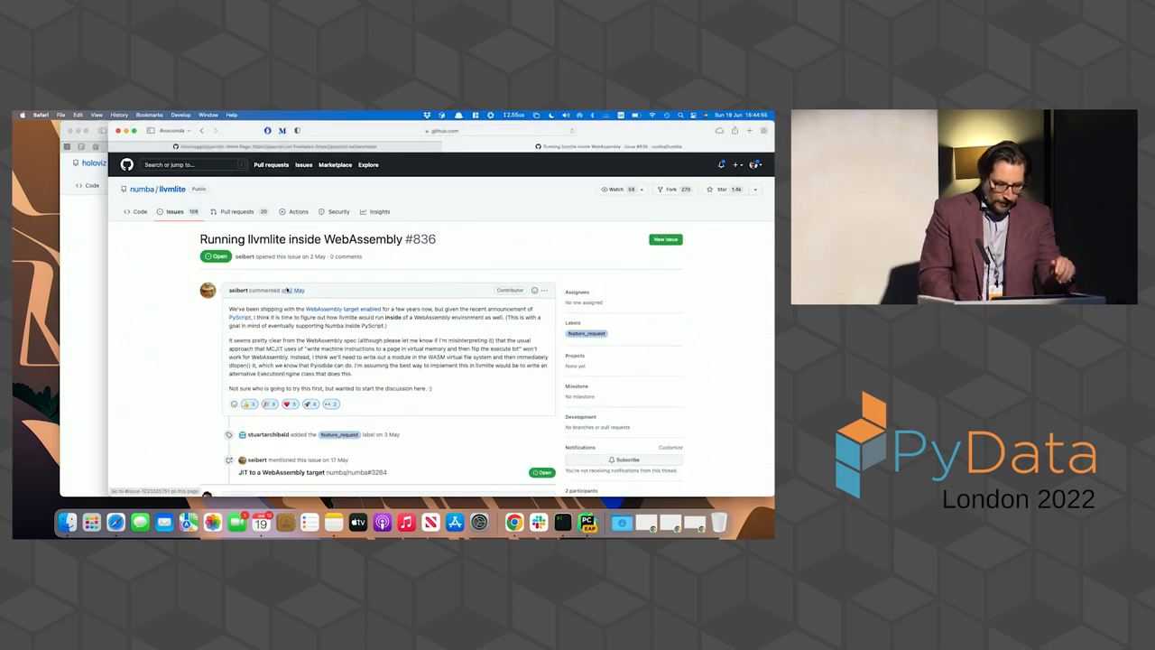
# Scroll through llvmlite issue #836 about running llvmlite inside WebAssembly
pyautogui.scroll(-3)
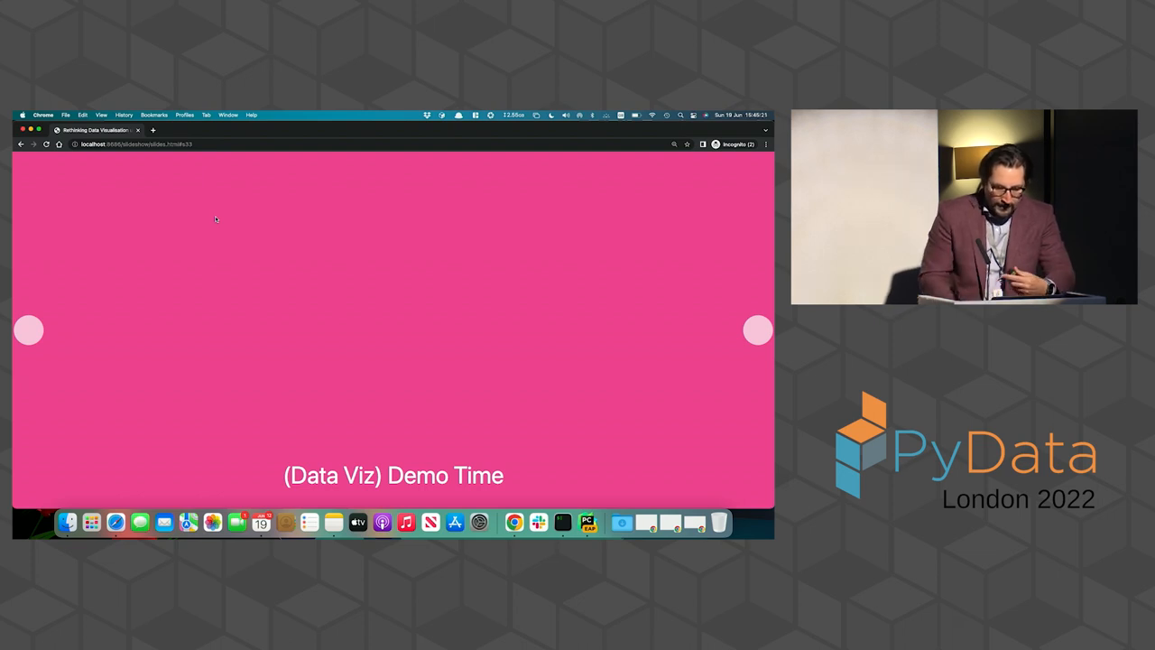
# Click the pink '(Data Viz) Demo Time' slide in Chrome
pyautogui.click(756, 331)
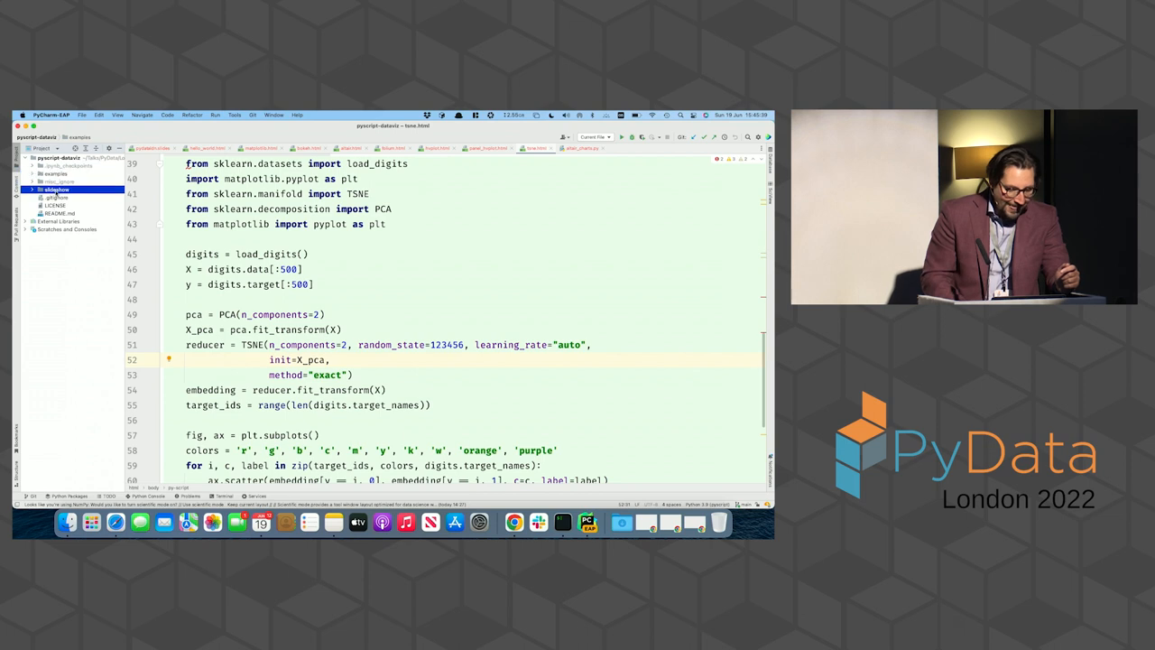
# Expand the slideshow folder and scroll through slides.html's py-env paths
pyautogui.click(56, 190)
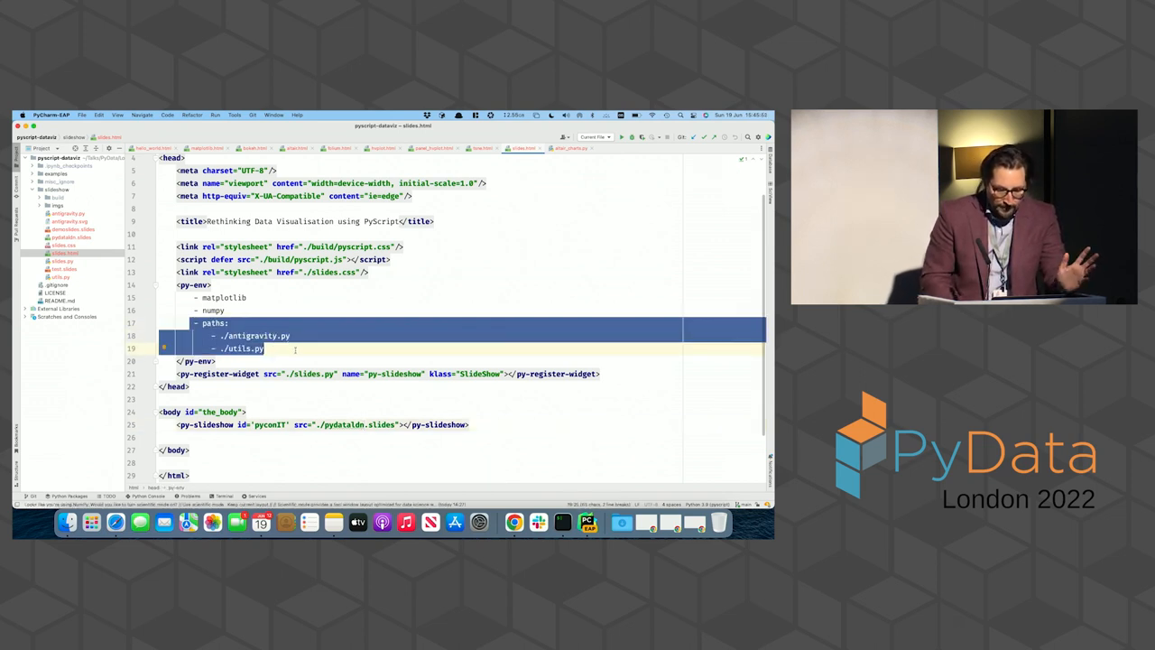
pyautogui.scroll(-3)
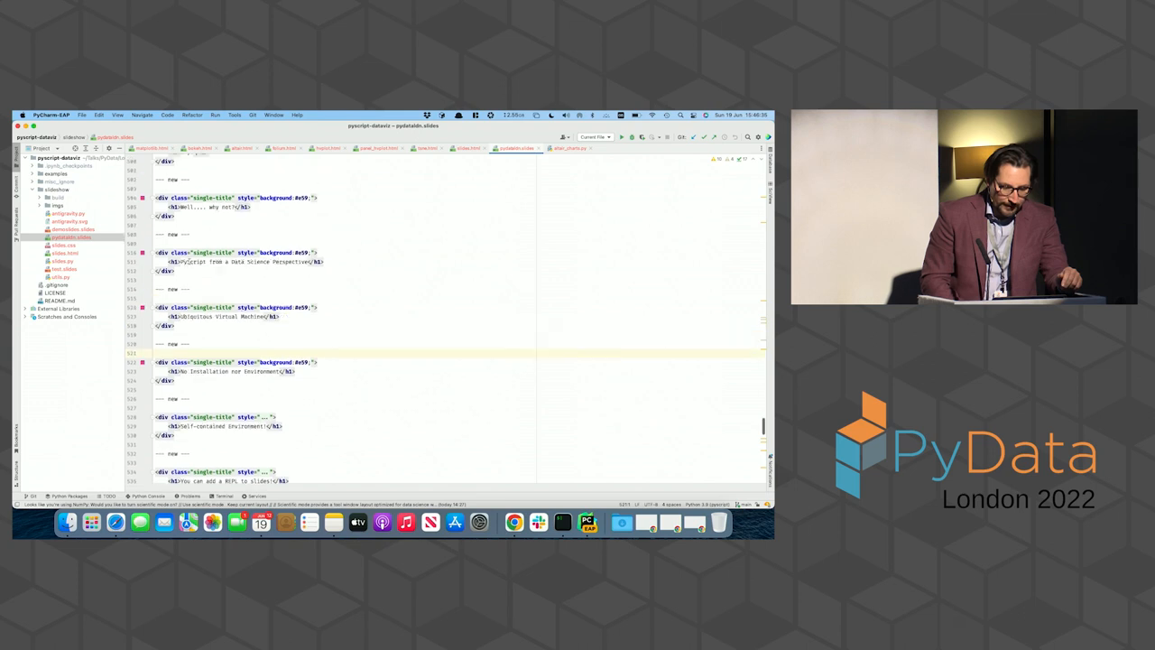
# Scroll pydataldn.slides to the meme slides and the '<py> ♥ JS' and Pyodide slides
pyautogui.scroll(-3)
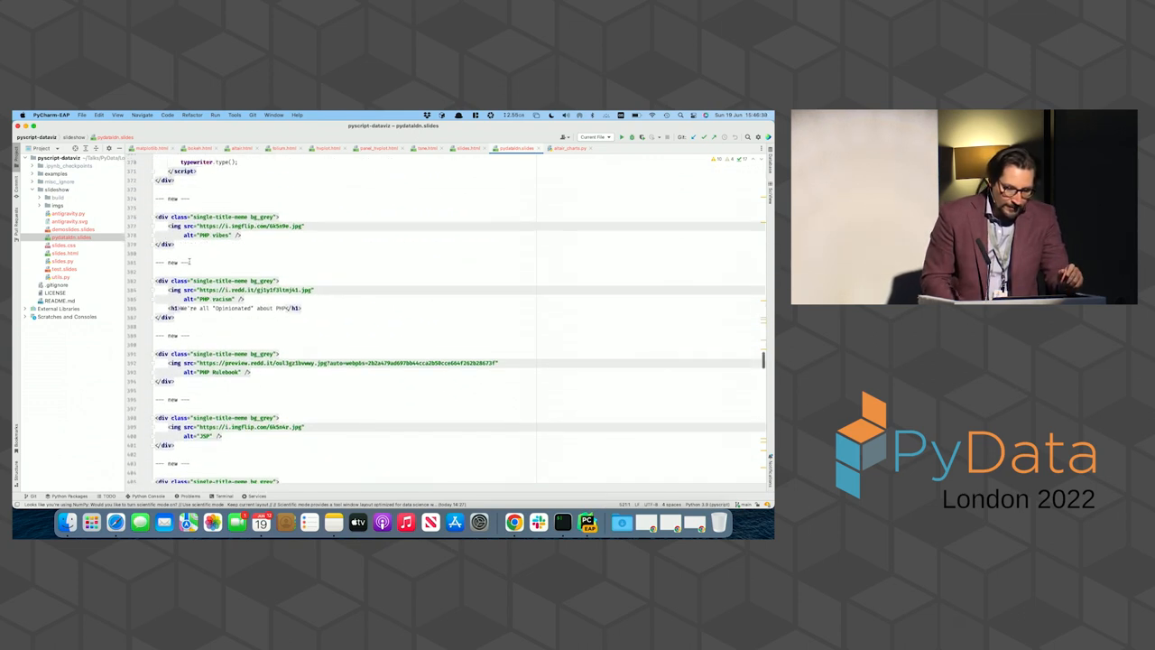
pyautogui.scroll(-3)
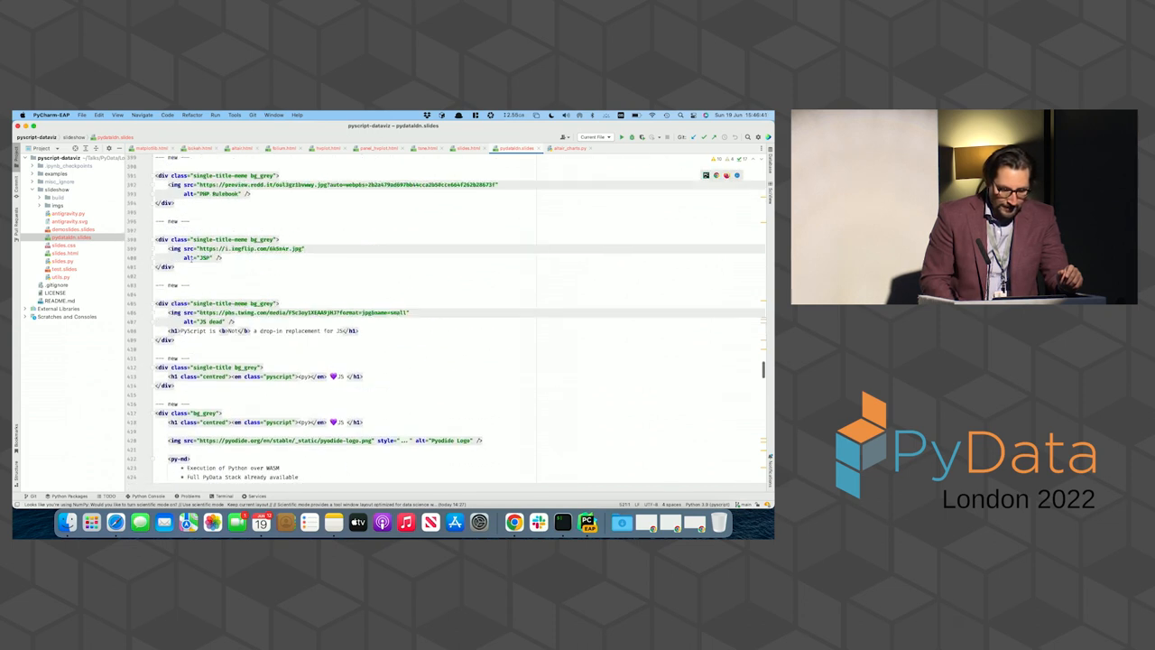